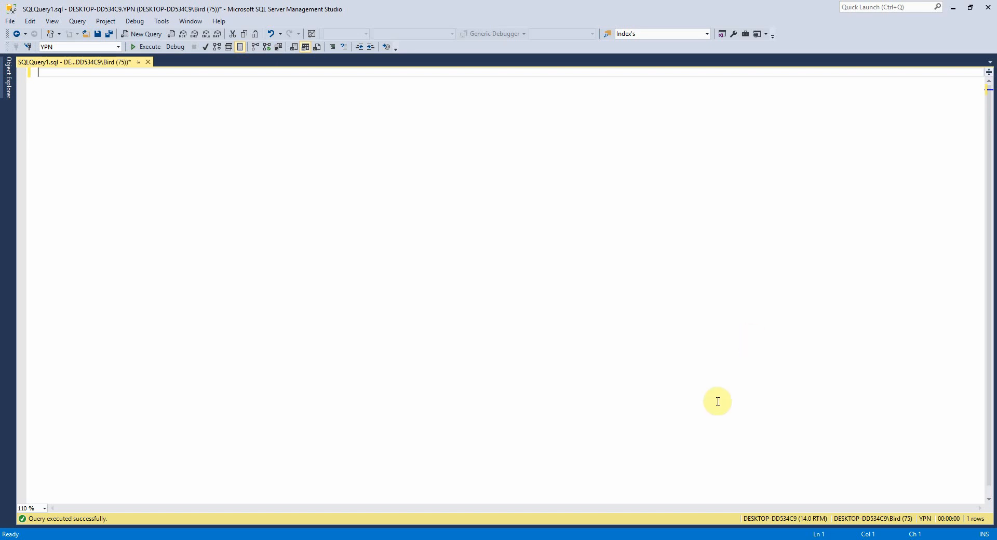
{"action": "mouse_move", "coordinate": [612, 243]}
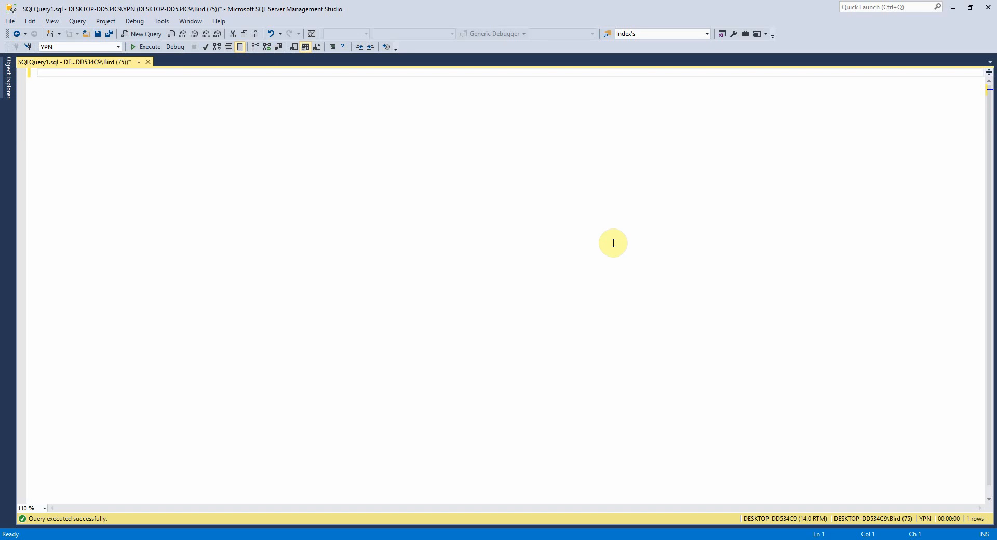
- Write SELECT GETDATE() and run it twice to show the refreshed current date-time
{"action": "type", "text": "SE"}
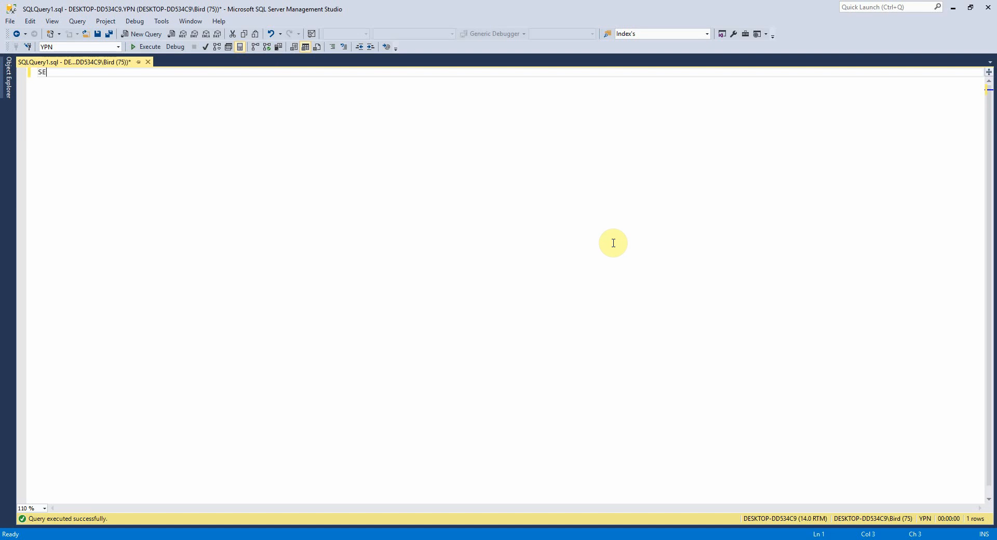
{"action": "type", "text": "LECT"}
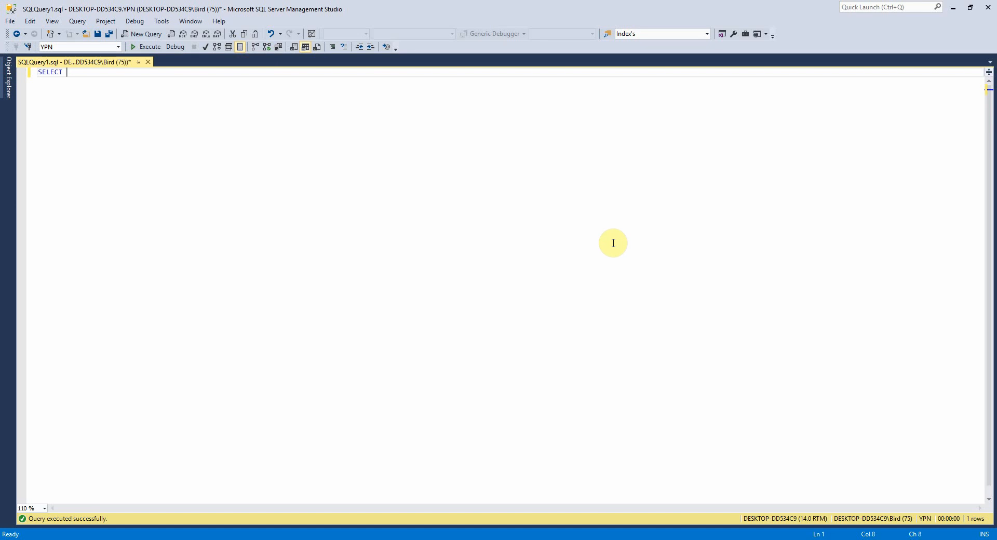
{"action": "type", "text": "GETDATE"}
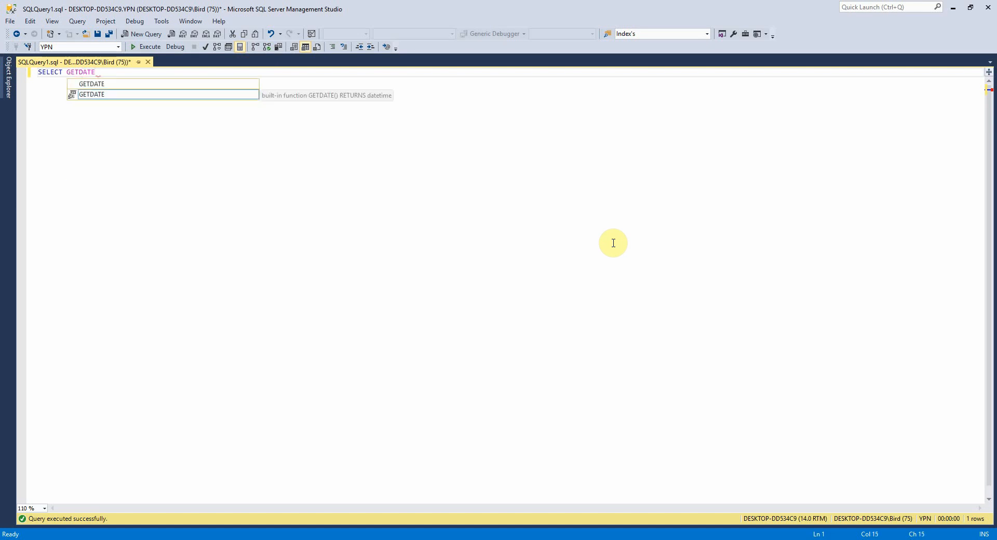
{"action": "type", "text": "()"}
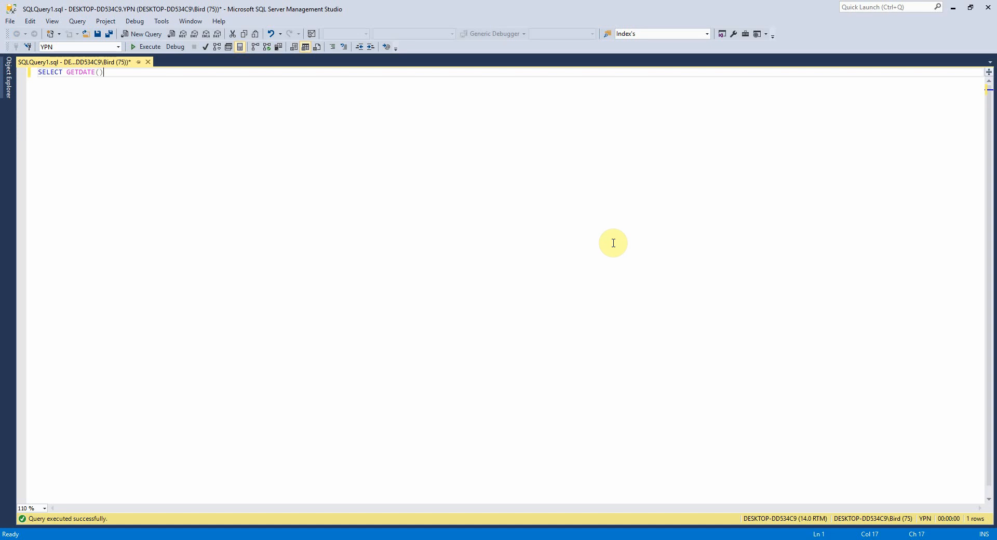
{"action": "left_click", "coordinate": [142, 47]}
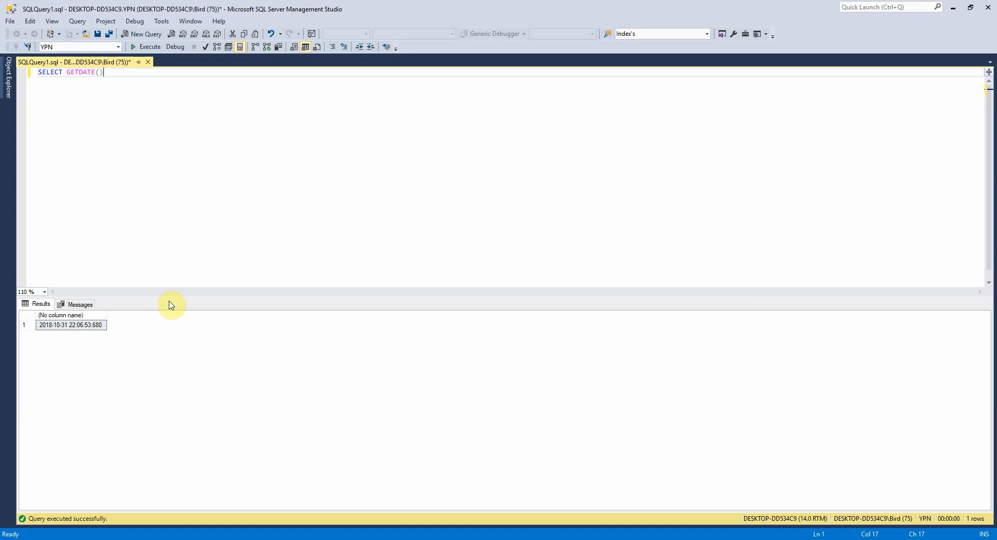
{"action": "left_click", "coordinate": [137, 48]}
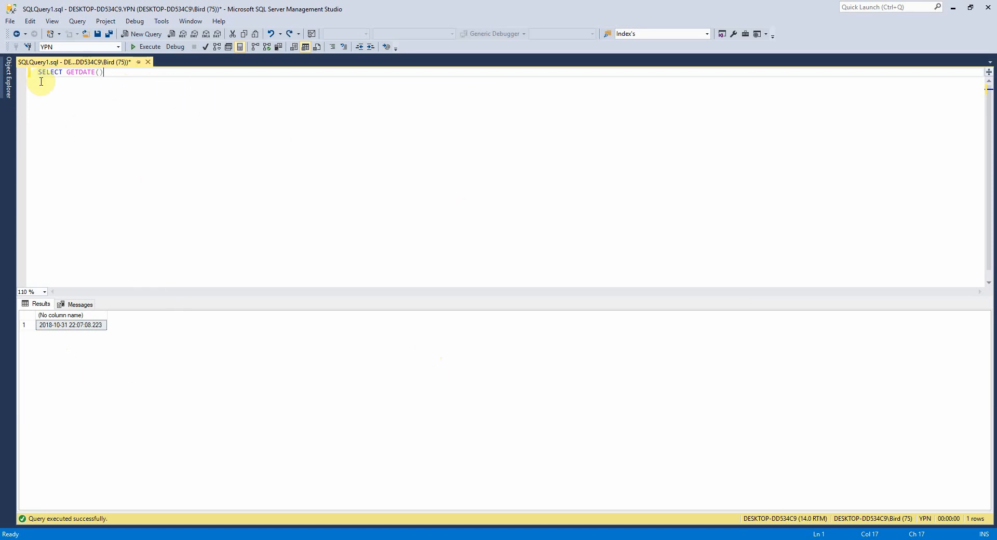
{"action": "mouse_move", "coordinate": [135, 94]}
{"action": "type", "text": "SEL"}
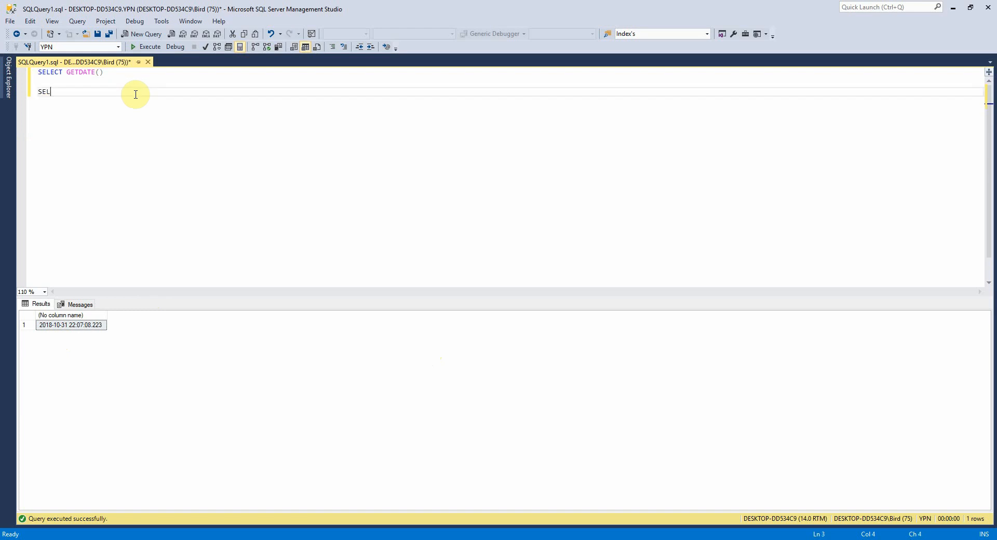
- Write SELECT DATEPART(day, GETDATE()) and run it to return the day
{"action": "type", "text": "ECT"}
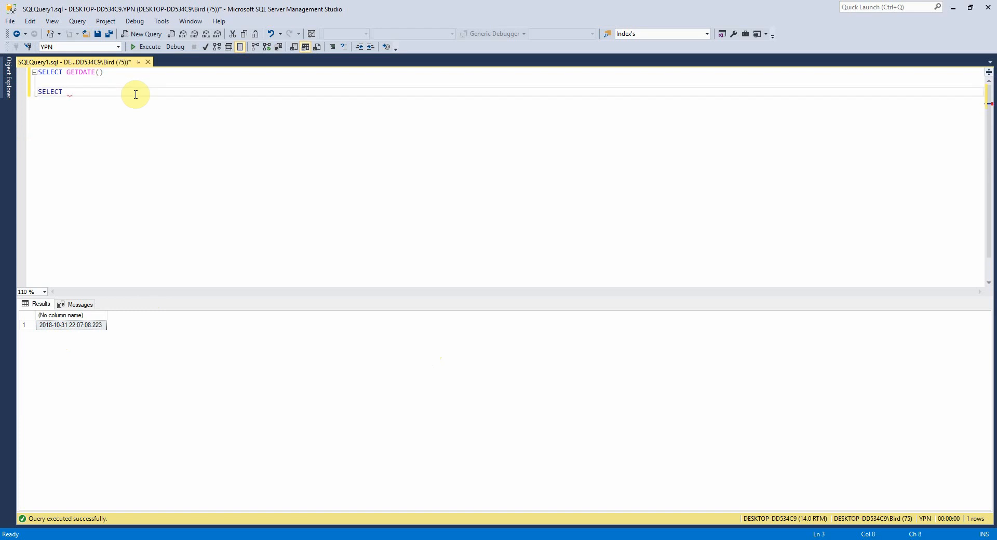
{"action": "type", "text": "DATEPART"}
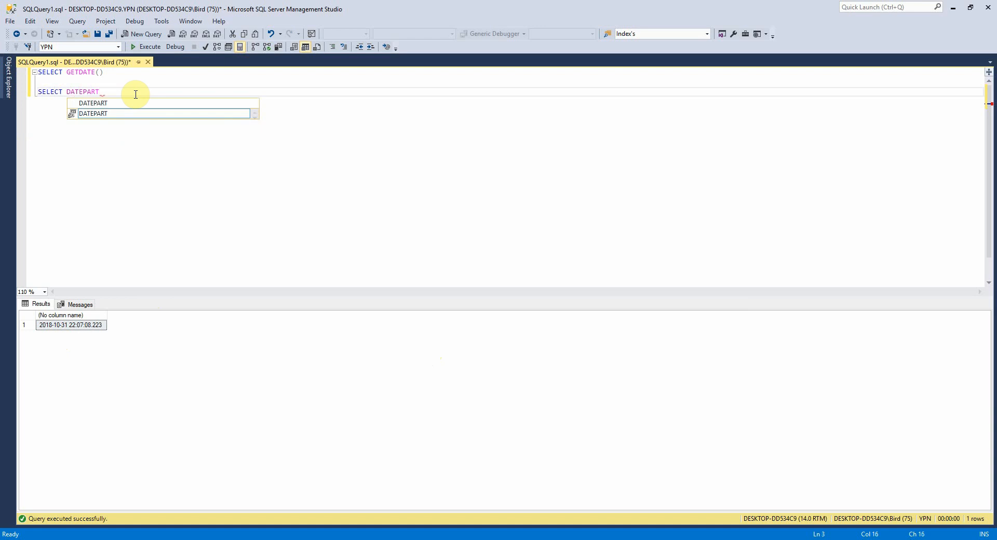
{"action": "type", "text": "("}
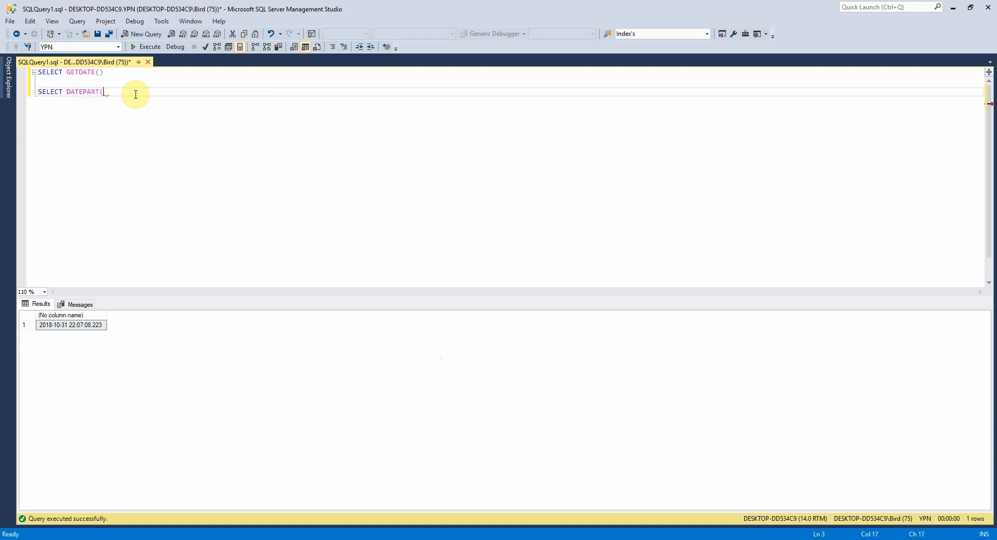
{"action": "type", "text": "("}
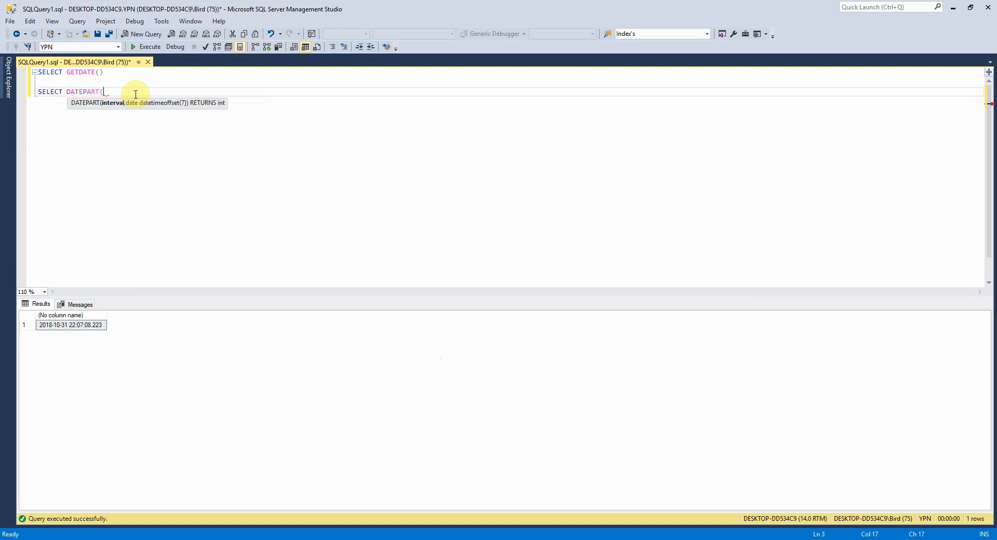
{"action": "type", "text": "day,"}
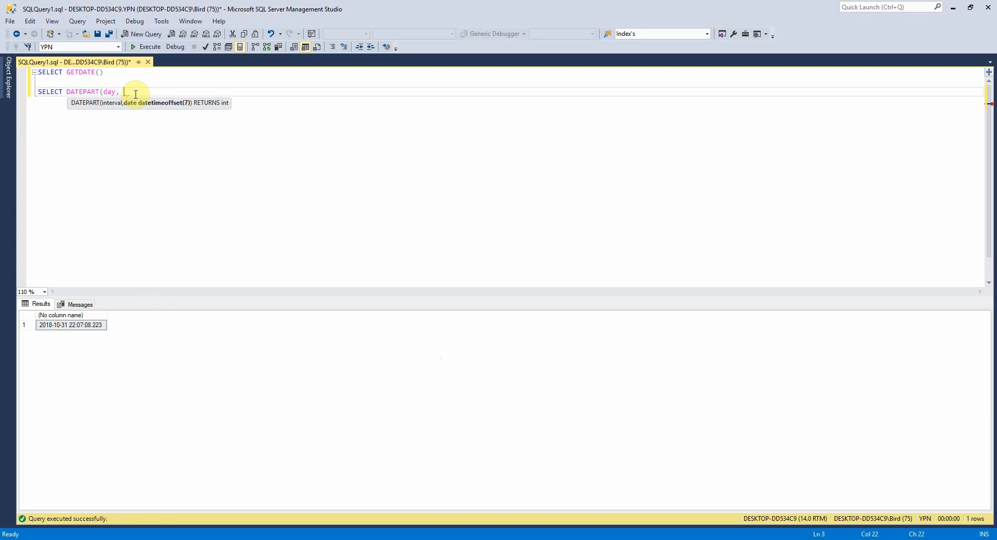
{"action": "type", "text": "GETDATE())"}
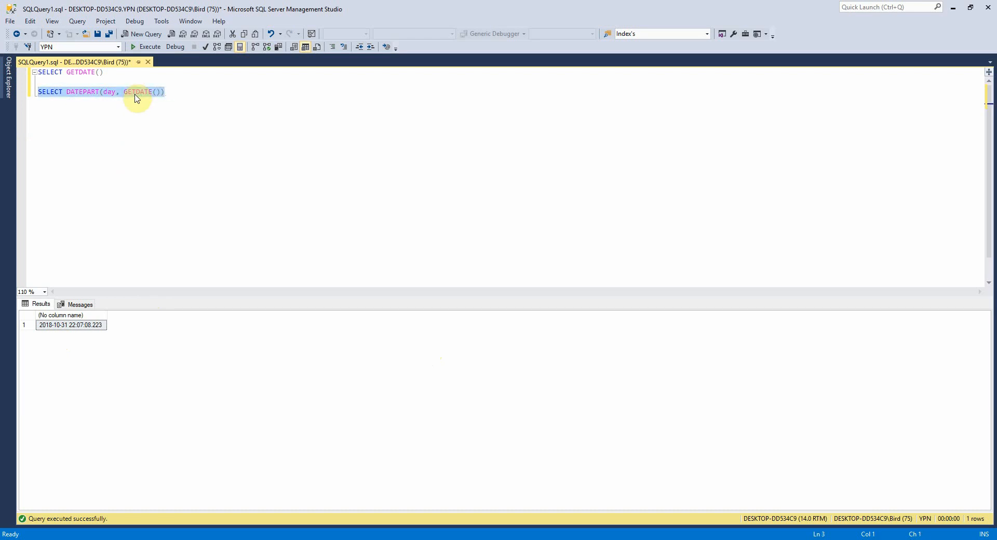
{"action": "left_click", "coordinate": [149, 47]}
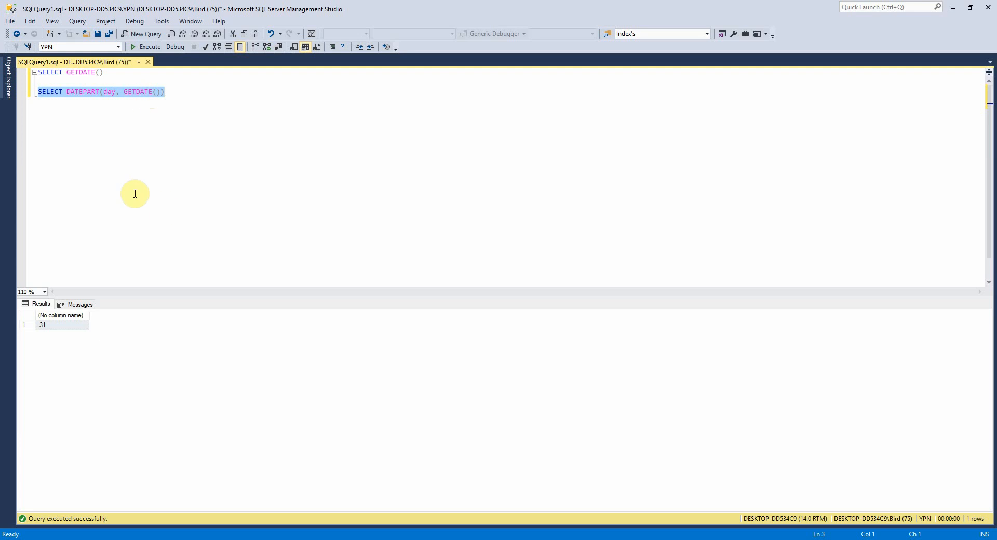
{"action": "mouse_move", "coordinate": [164, 95]}
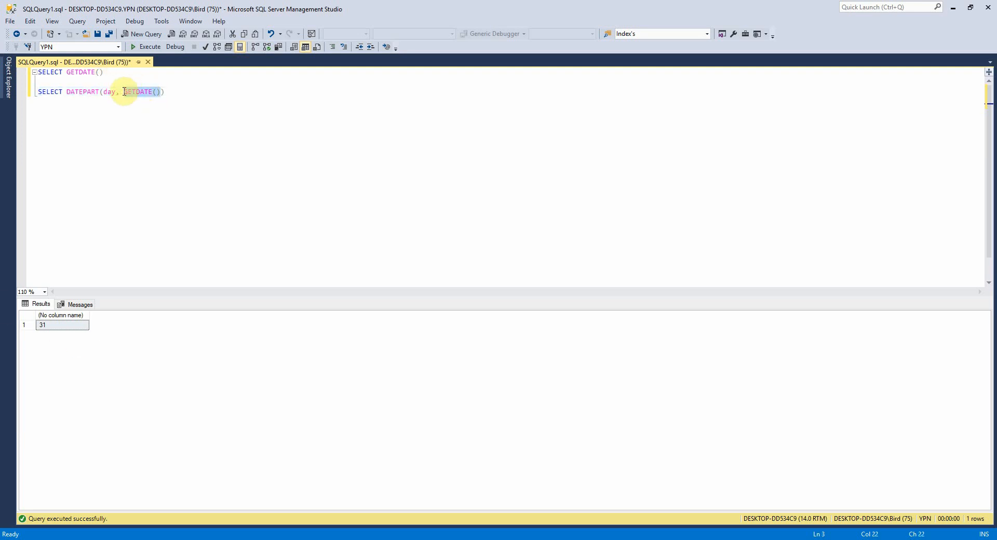
- Run DATEPART on the fixed date '20180101', then rewrite it as DATEPART(DAY, GETDATE()) and rerun
{"action": "type", "text": "2018010"}
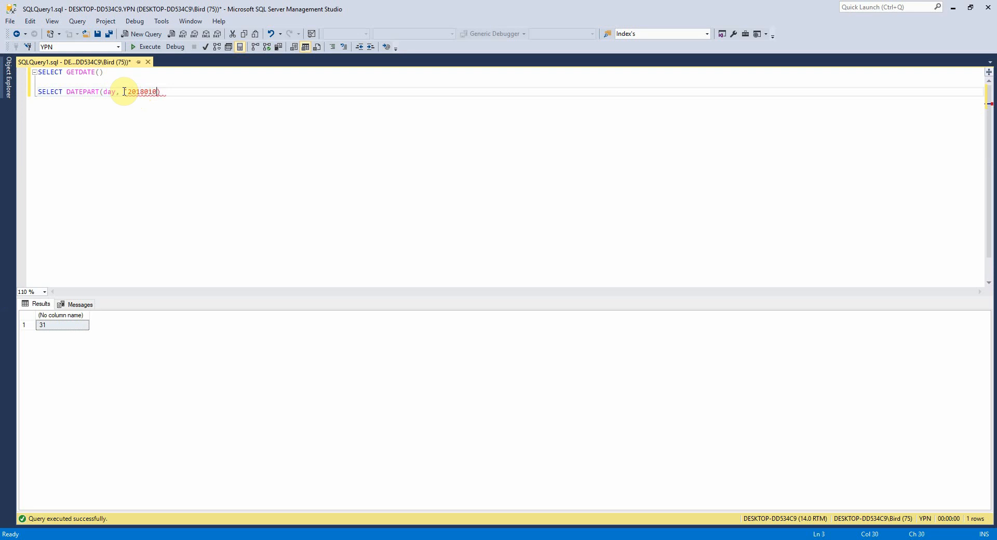
{"action": "type", "text": "1'"}
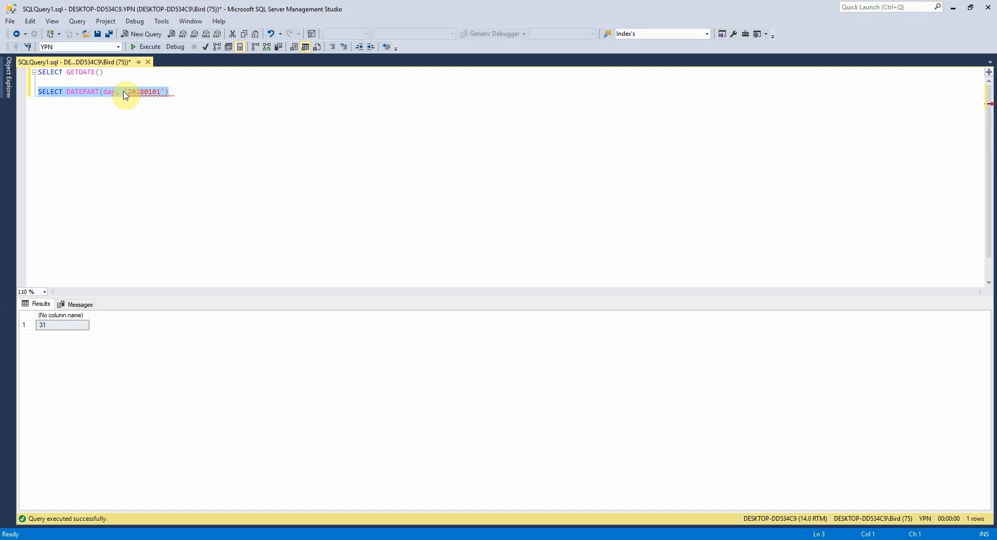
{"action": "left_click", "coordinate": [148, 47]}
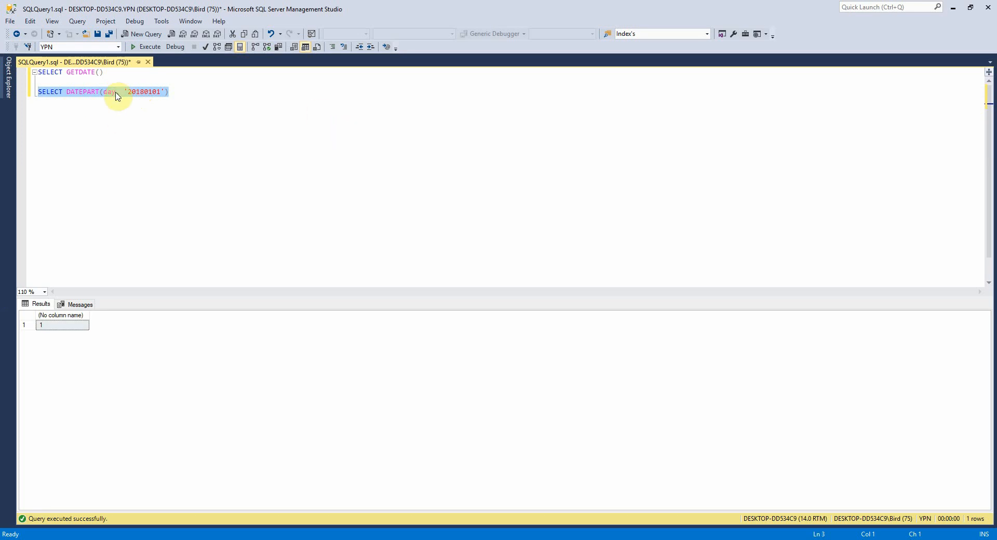
{"action": "key", "text": "Delete"}
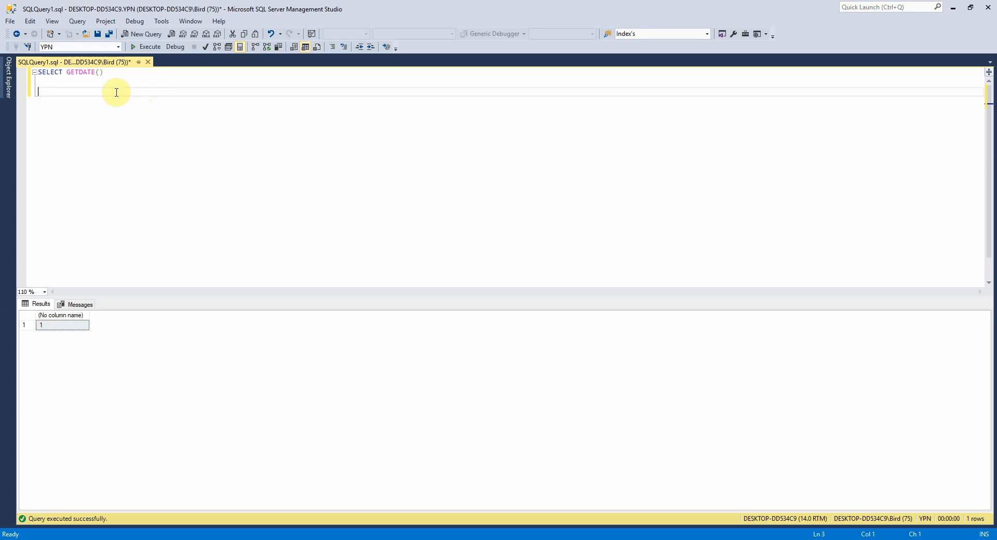
{"action": "type", "text": "SELECT DATEPART(DAY, GETDATE())"}
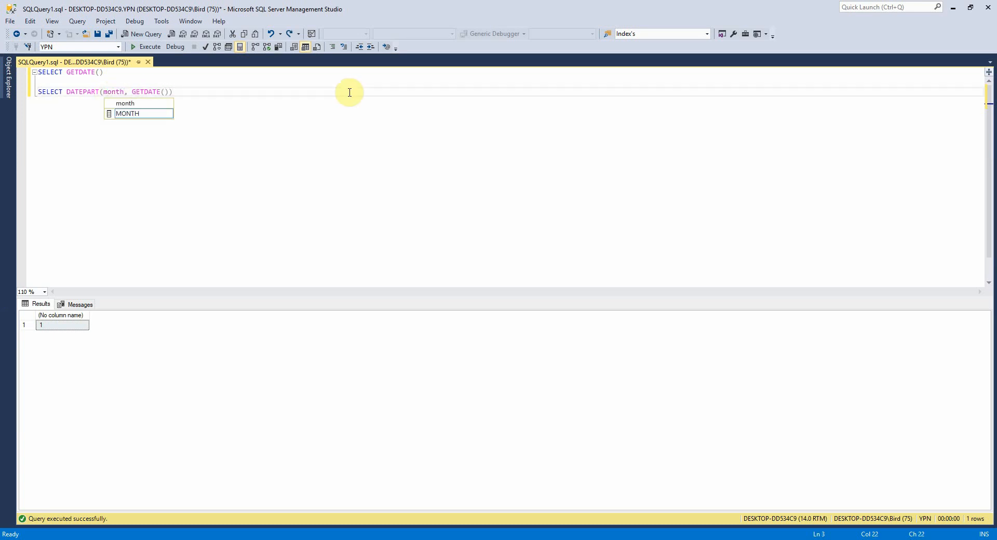
{"action": "left_click", "coordinate": [143, 46]}
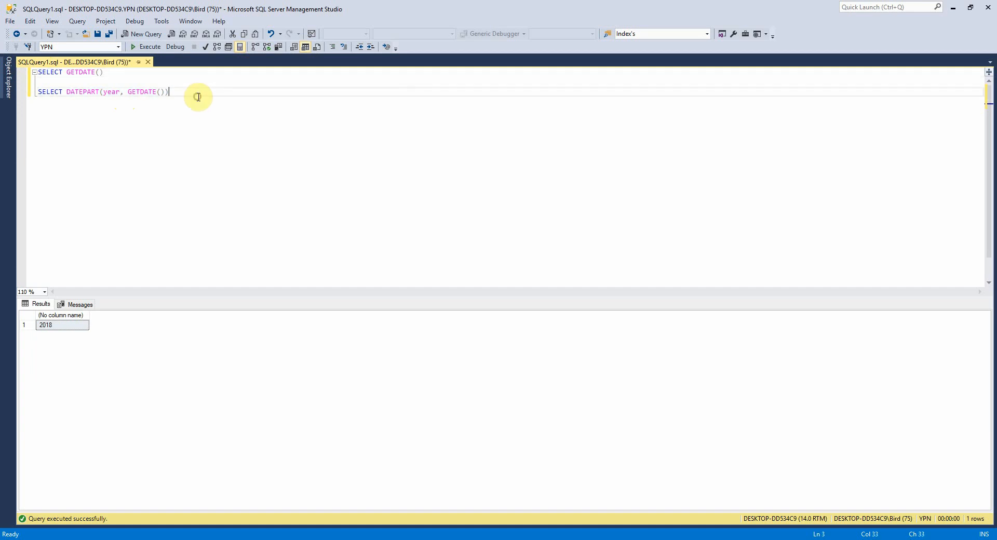
- On a new line, run SELECT YEAR(GETDATE()) to return 2018
{"action": "key", "text": "Enter"}
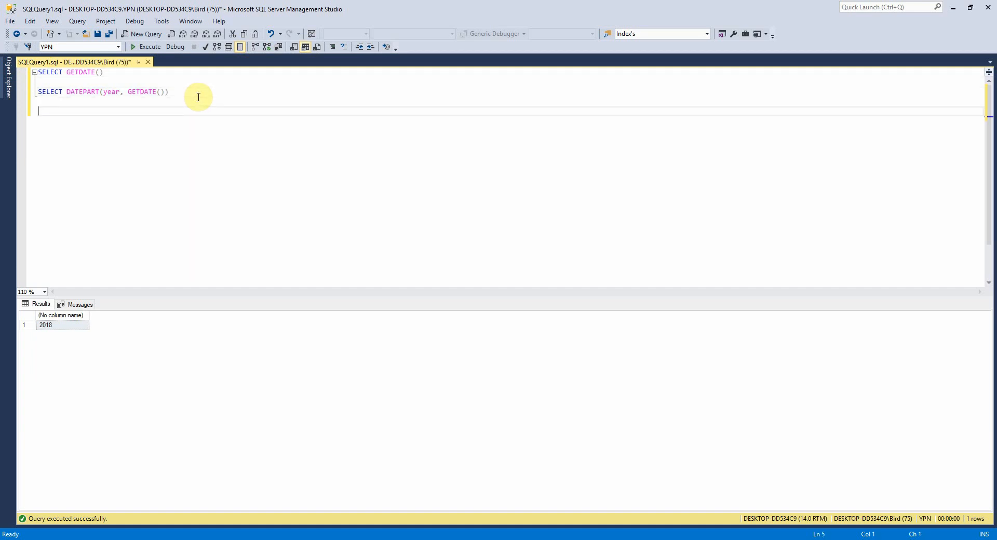
{"action": "type", "text": "SELECT"}
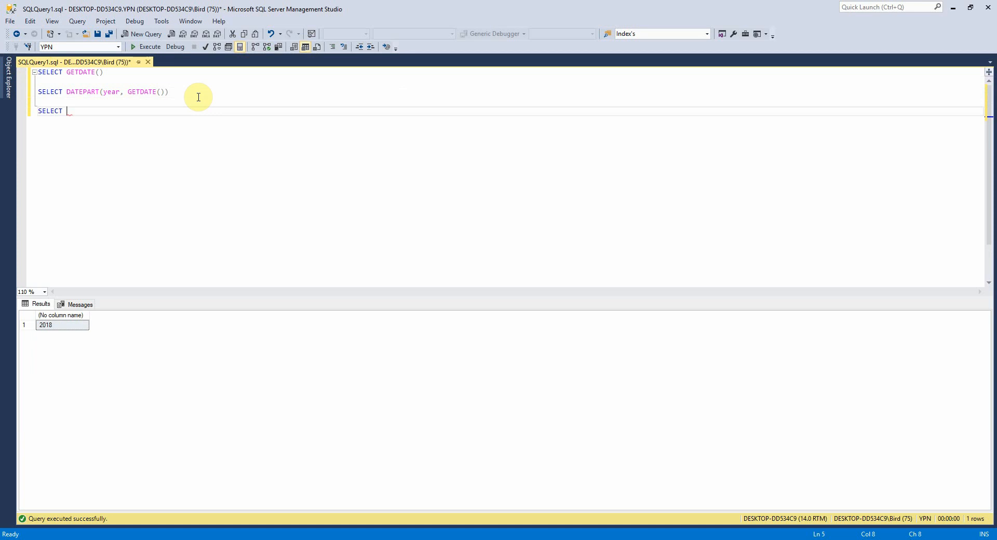
{"action": "type", "text": "YEWA"}
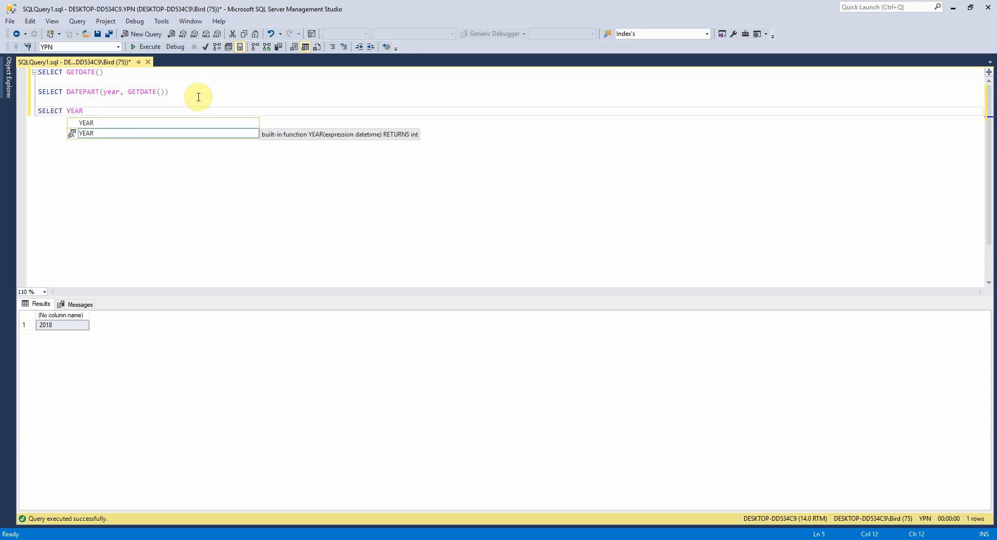
{"action": "type", "text": "(GETDATE())"}
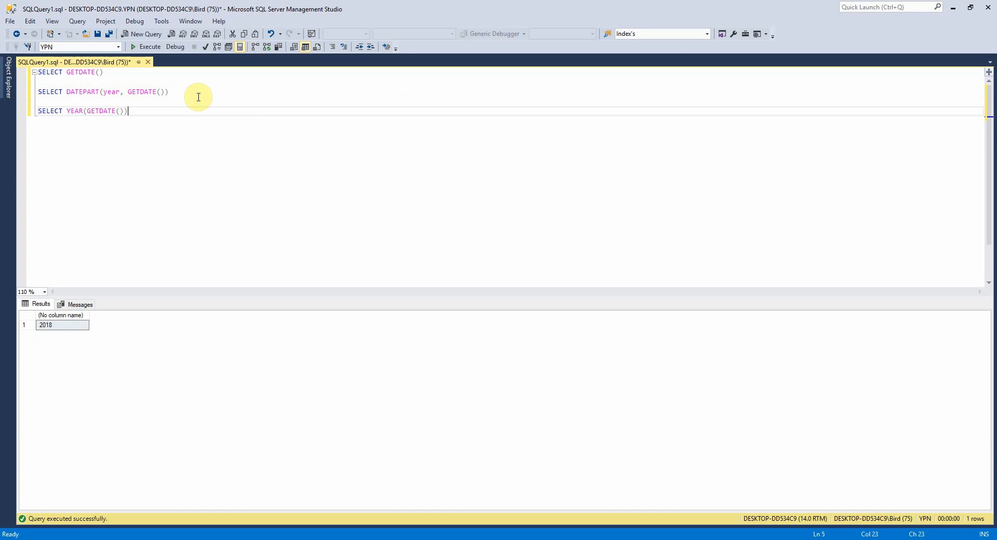
{"action": "left_click", "coordinate": [120, 33]}
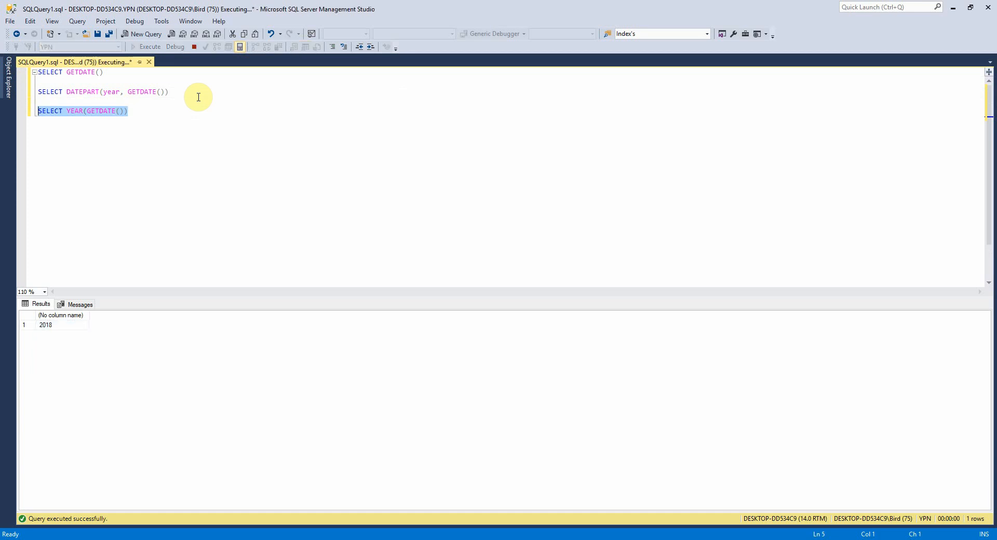
- Change YEAR to MONTH, then to day, and select the day(GETDATE()) line
{"action": "left_click", "coordinate": [74, 111]}
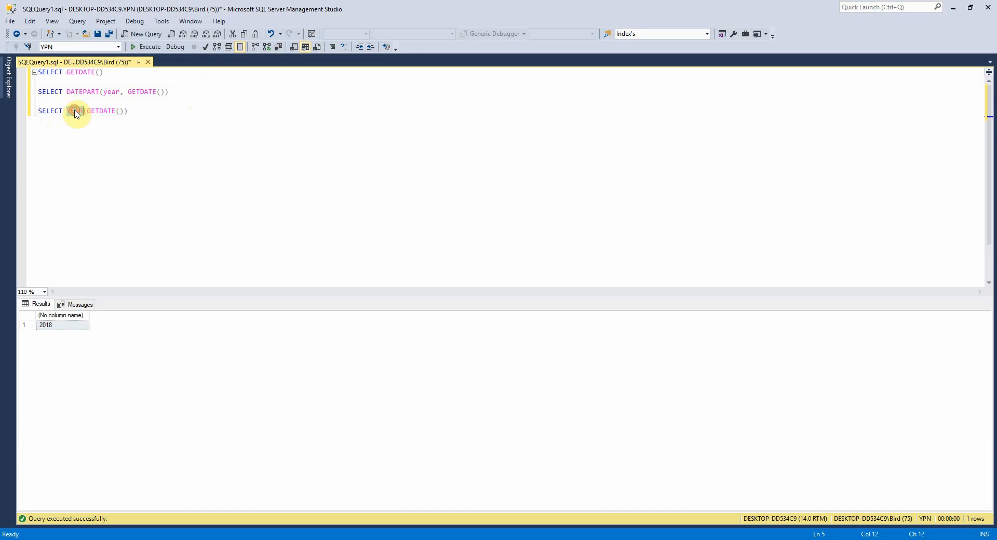
{"action": "type", "text": "MONTH"}
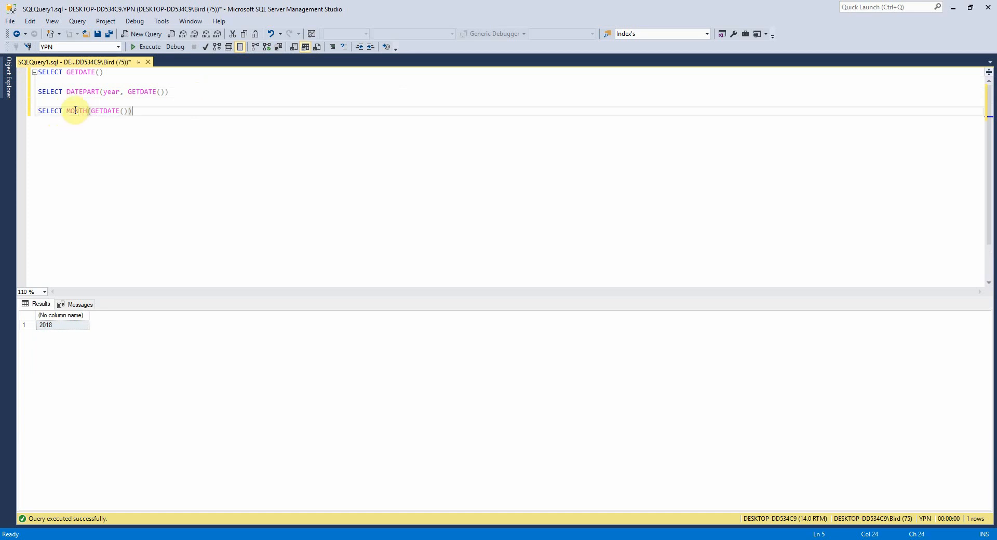
{"action": "double_click", "coordinate": [76, 110]}
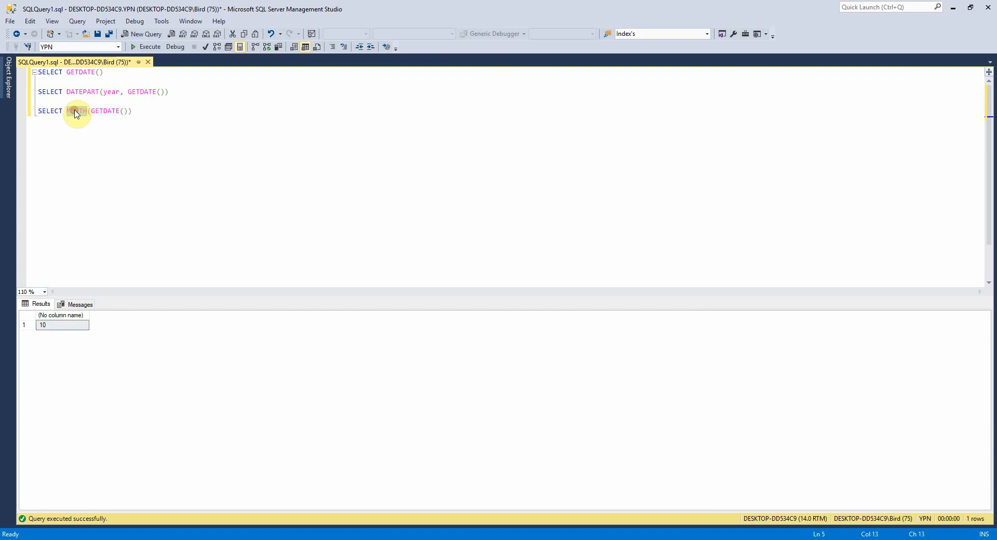
{"action": "type", "text": "day"}
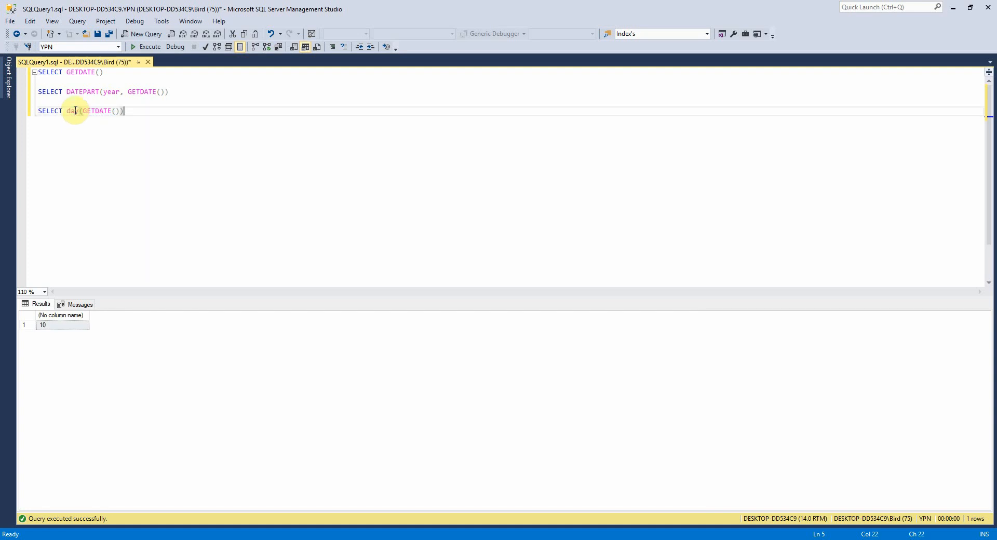
{"action": "triple_click", "coordinate": [76, 111]}
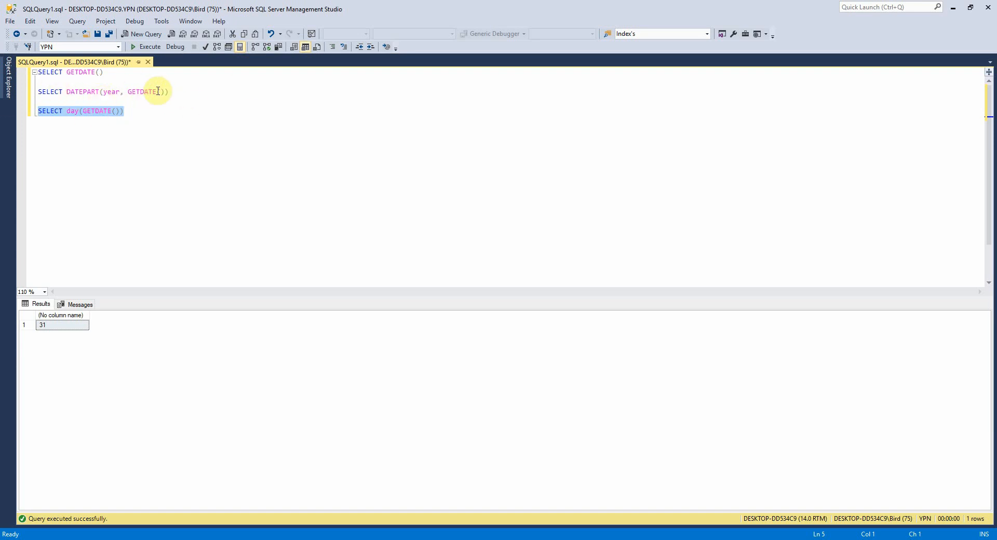
{"action": "left_click", "coordinate": [125, 110]}
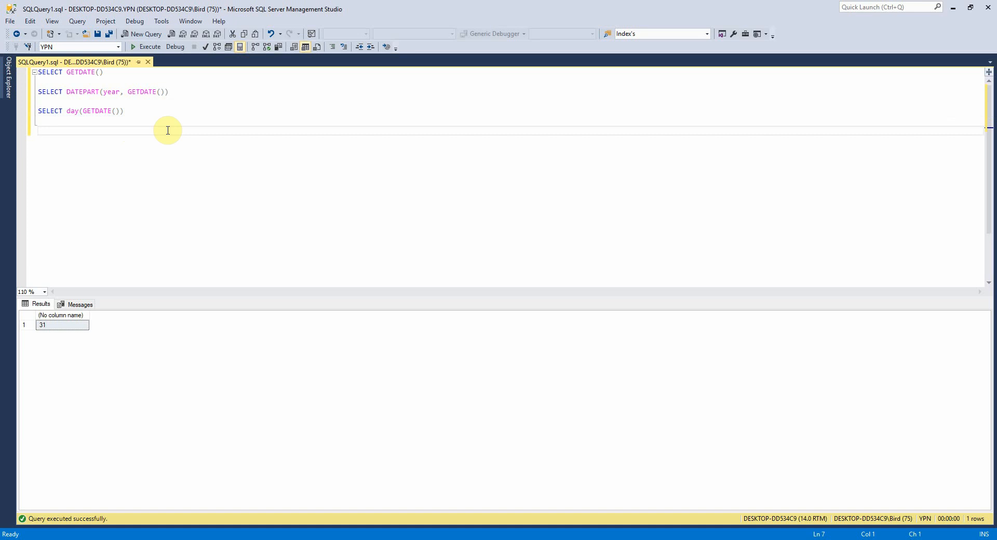
- Run SELECT EOMONTH('20180101') and check the returned end-of-month date 2018-01-31
{"action": "type", "text": "SELECT EOMONTH"}
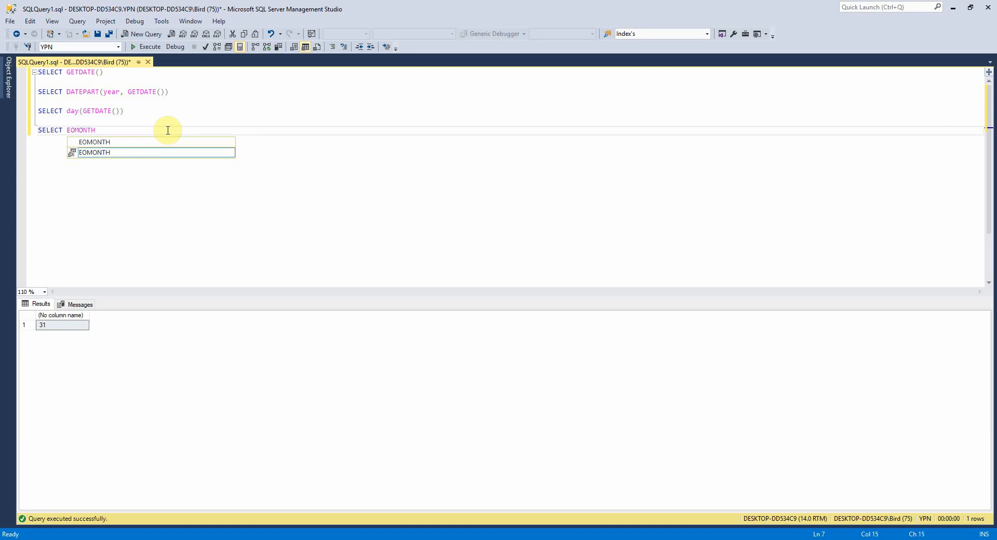
{"action": "type", "text": "("}
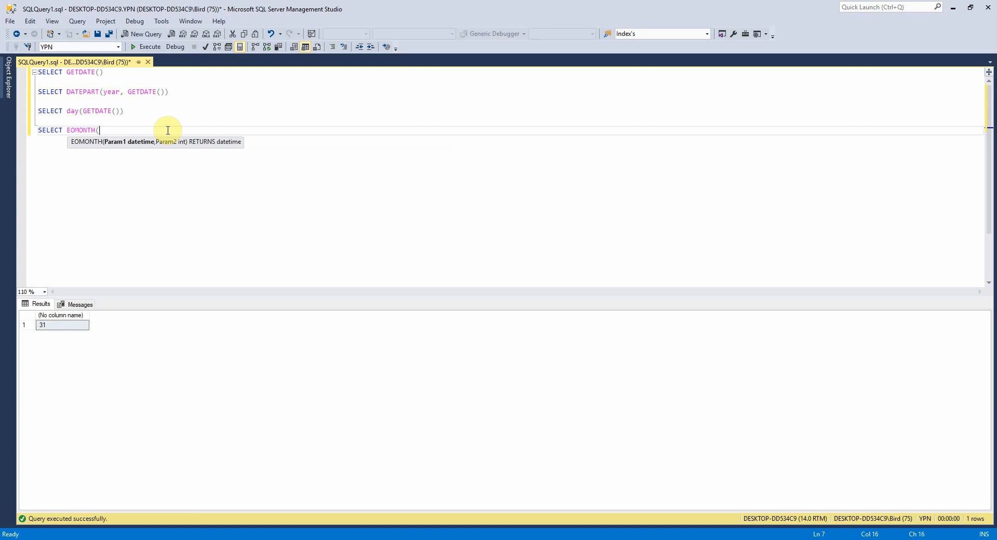
{"action": "type", "text": "'"}
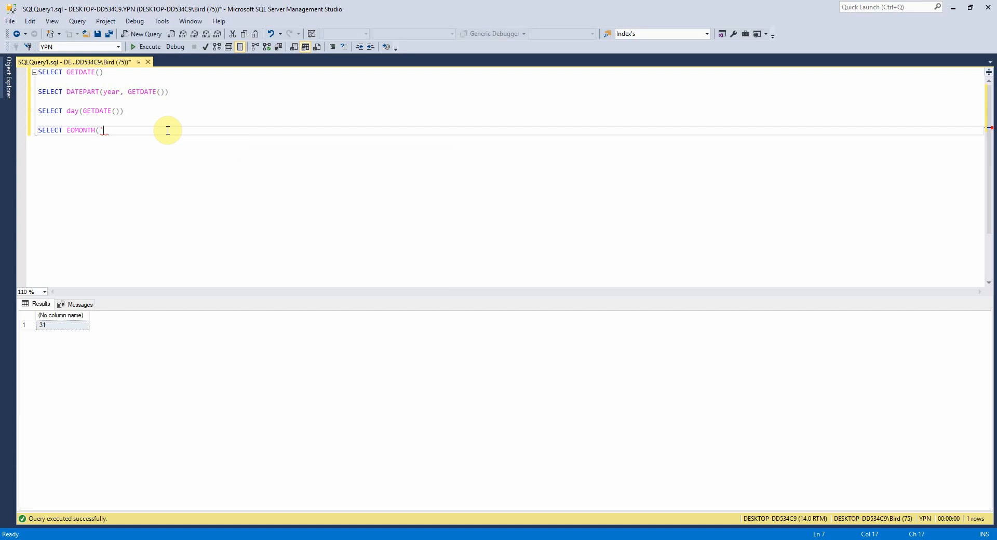
{"action": "type", "text": "2018"}
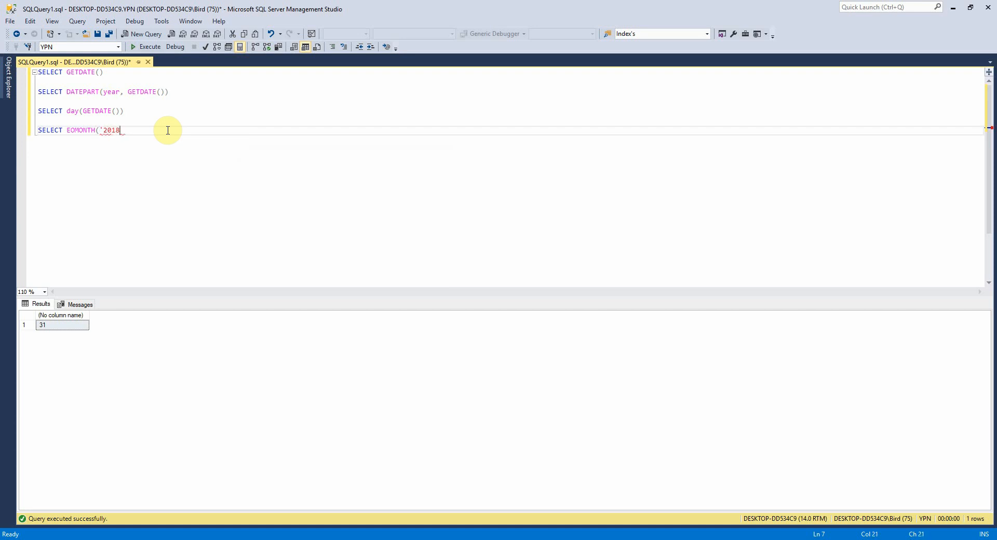
{"action": "type", "text": "0101'"}
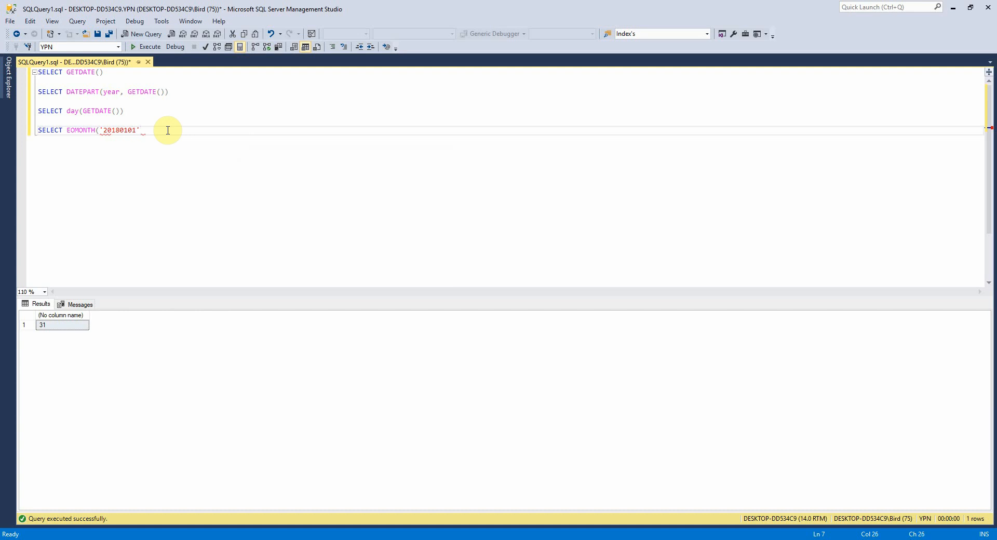
{"action": "left_click", "coordinate": [148, 47]}
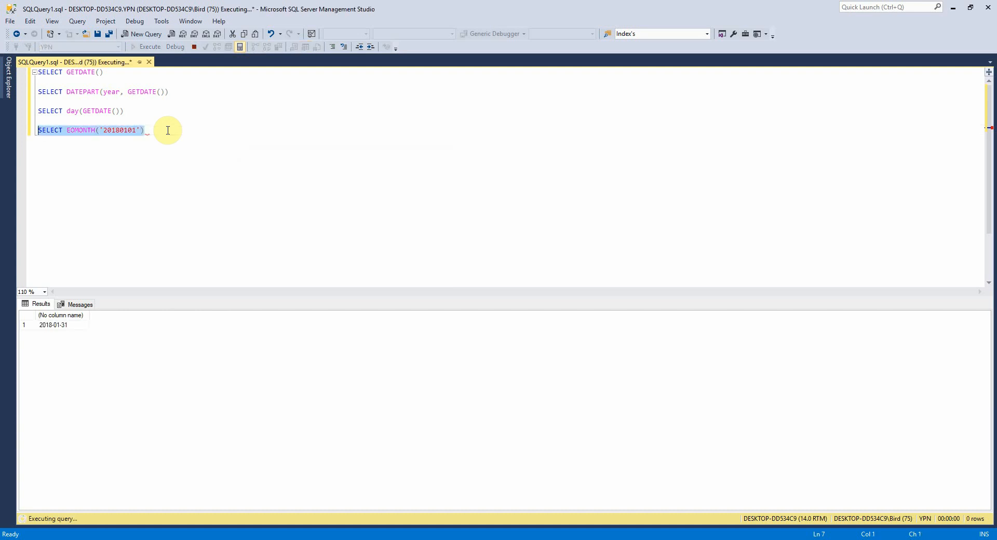
{"action": "left_click", "coordinate": [52, 324]}
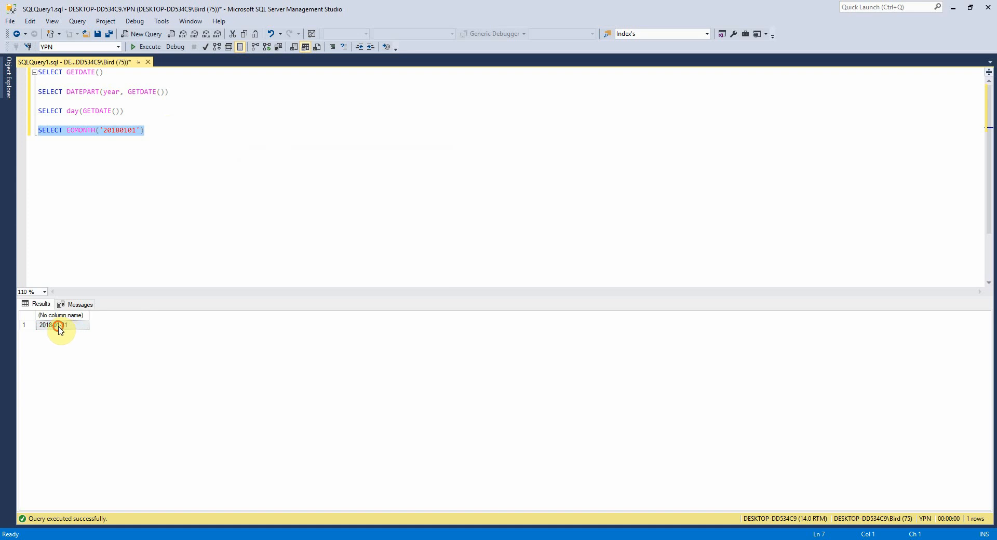
{"action": "left_click", "coordinate": [125, 130]}
{"action": "type", "text": "2"}
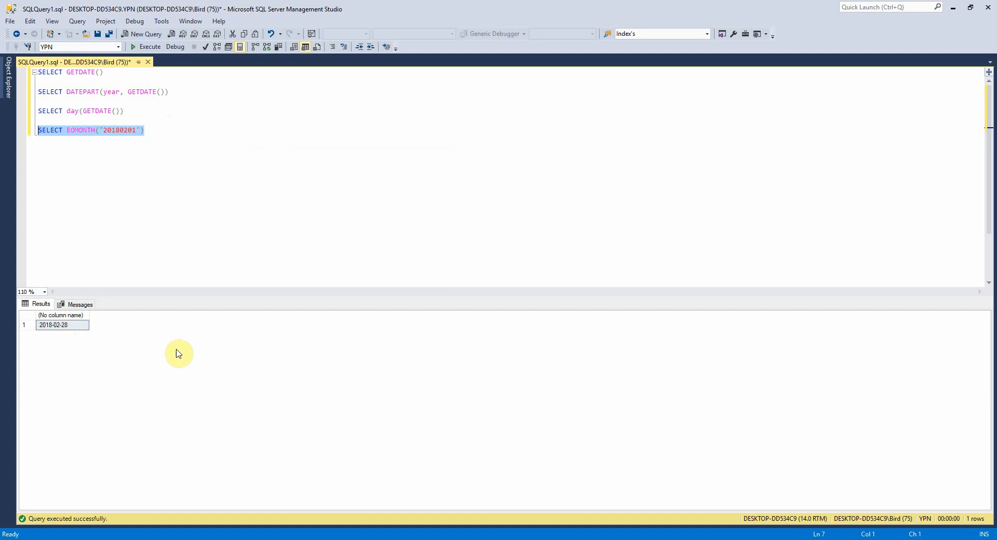
{"action": "mouse_move", "coordinate": [430, 192]}
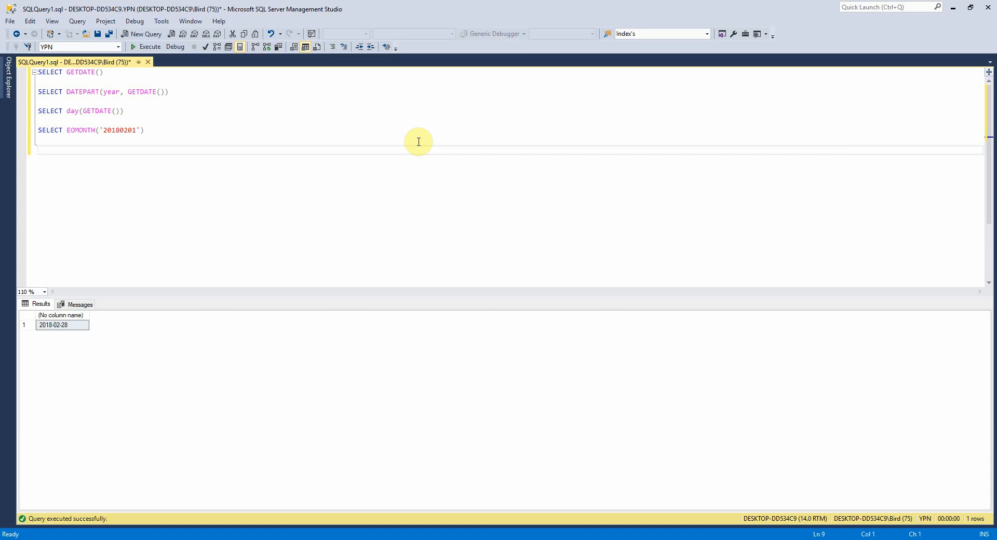
- Write SELECT DATEADD(day, 5, GETDATE()) and edit the number of days added
{"action": "type", "text": "SE"}
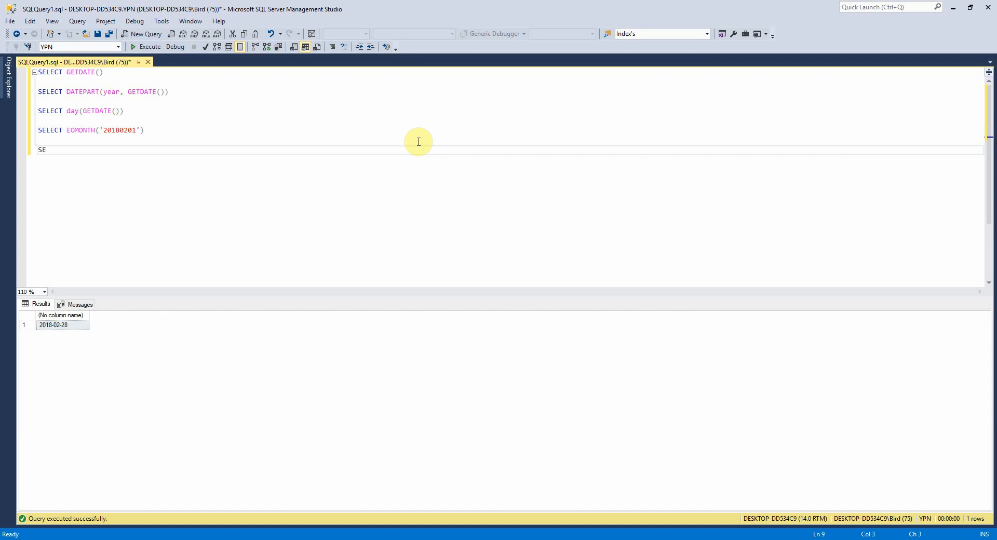
{"action": "type", "text": "LECT DATEADD"}
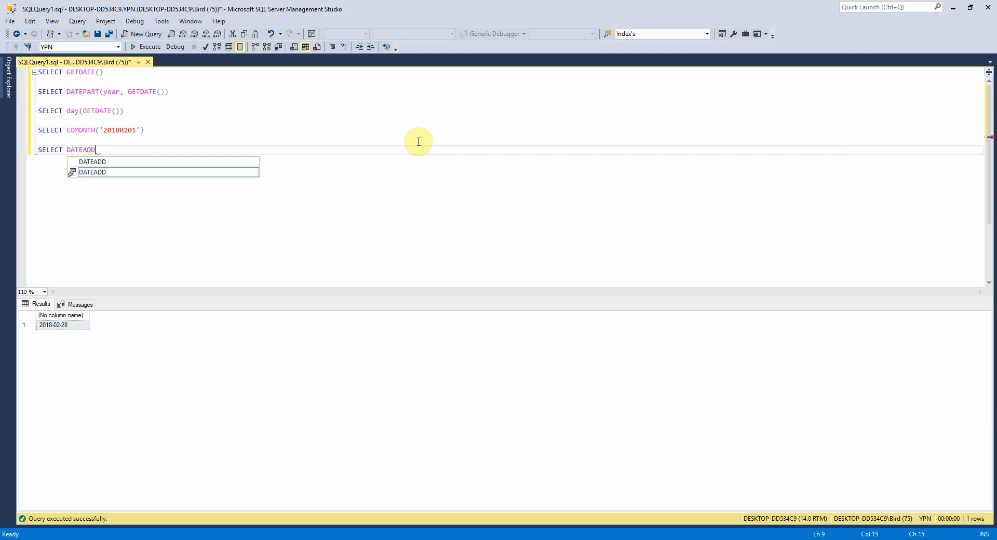
{"action": "type", "text": "("}
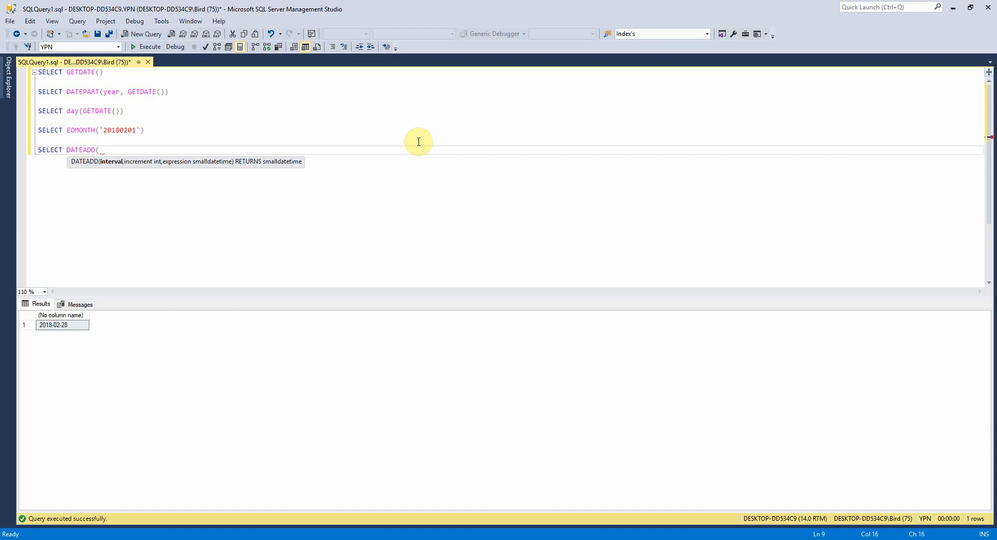
{"action": "type", "text": "day, 5,"}
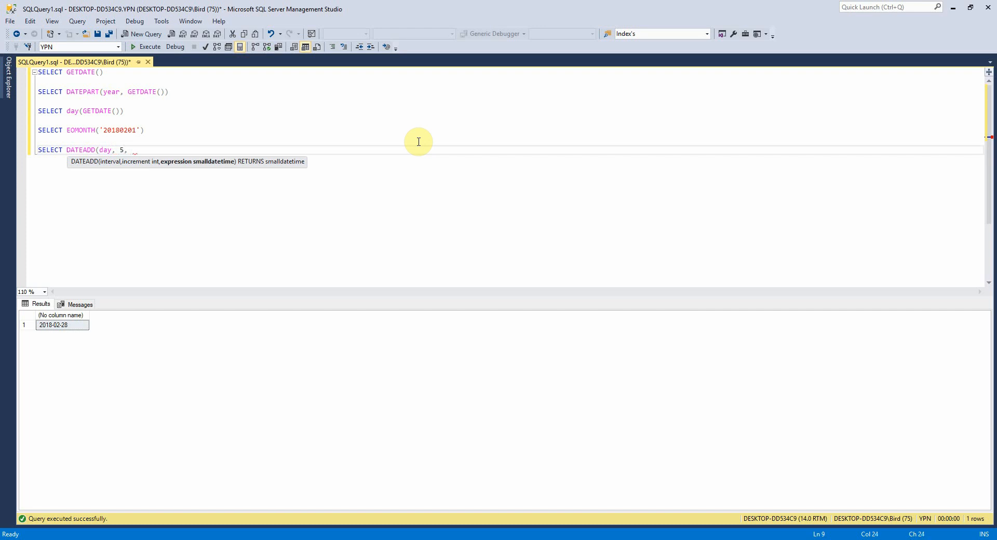
{"action": "type", "text": "GETDATE("}
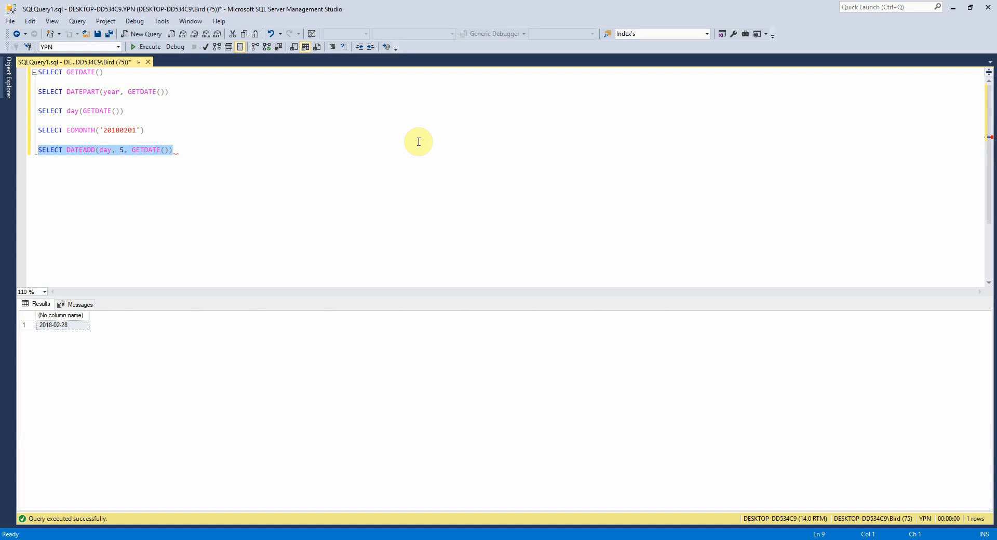
{"action": "left_click", "coordinate": [122, 47]}
{"action": "type", "text": "-"}
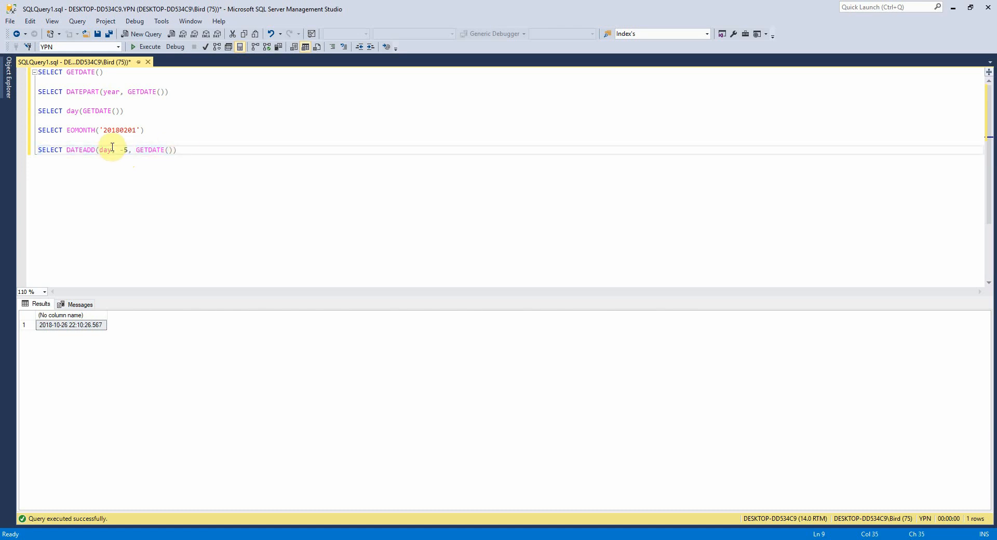
- Change the DATEADD interval to month, then year, returning 2013-10-31
{"action": "left_click", "coordinate": [166, 150]}
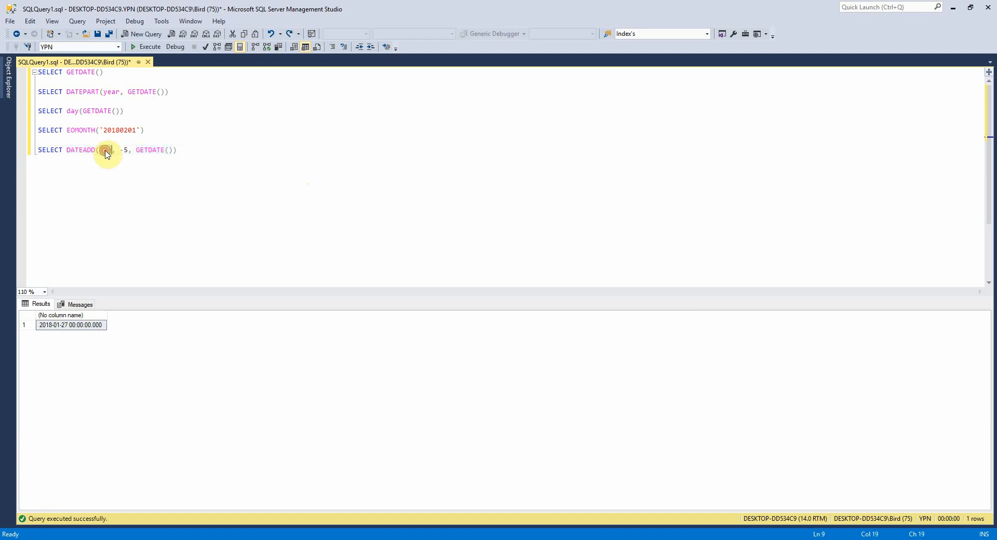
{"action": "type", "text": "month"}
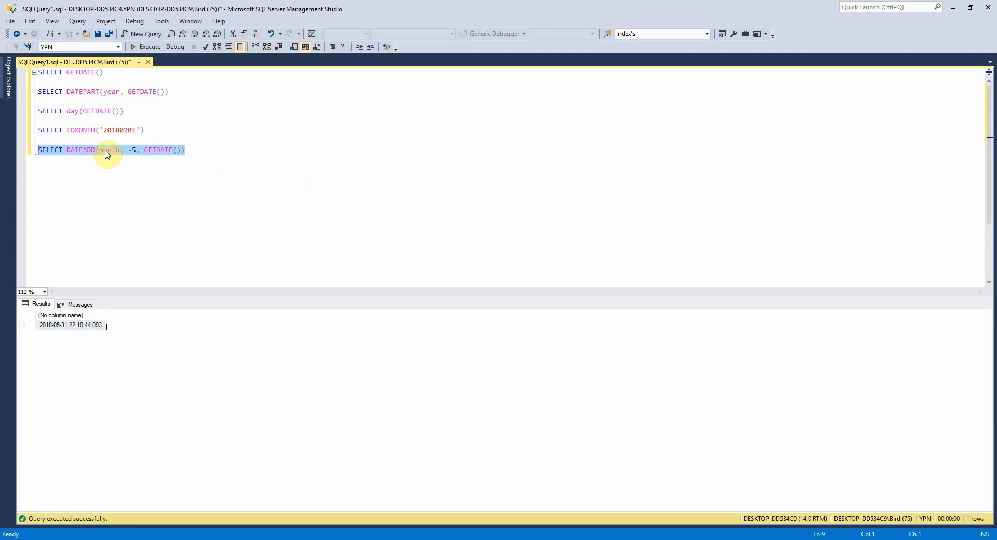
{"action": "type", "text": "year"}
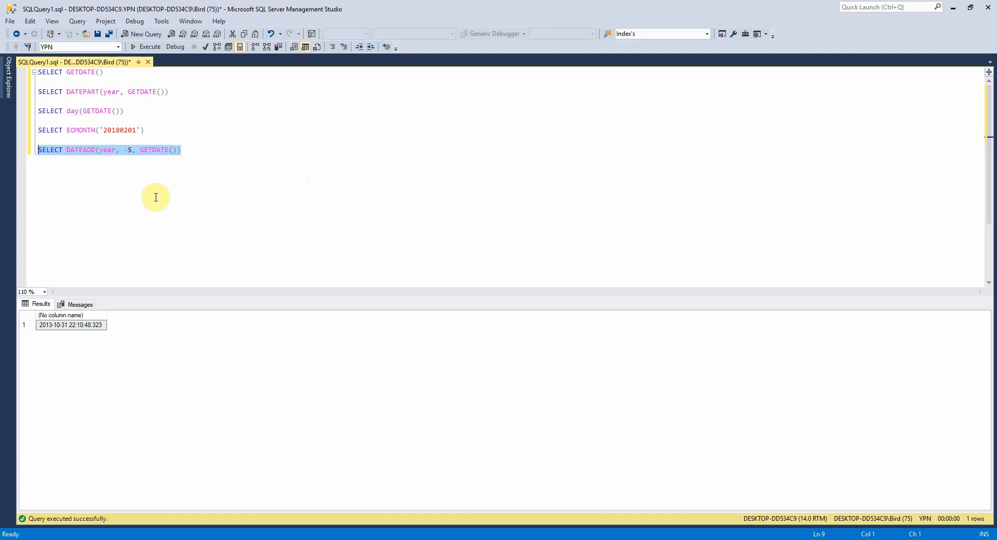
{"action": "left_click", "coordinate": [180, 150]}
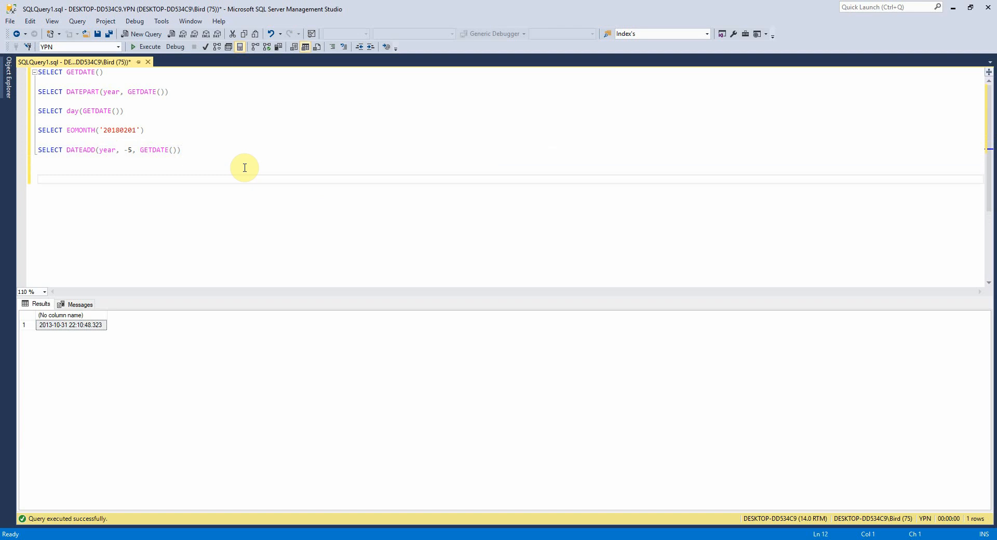
- Write and run SELECT DATEDIFF(day, '20180201', GETDATE()) to count days
{"action": "type", "text": "SELECT DATE"}
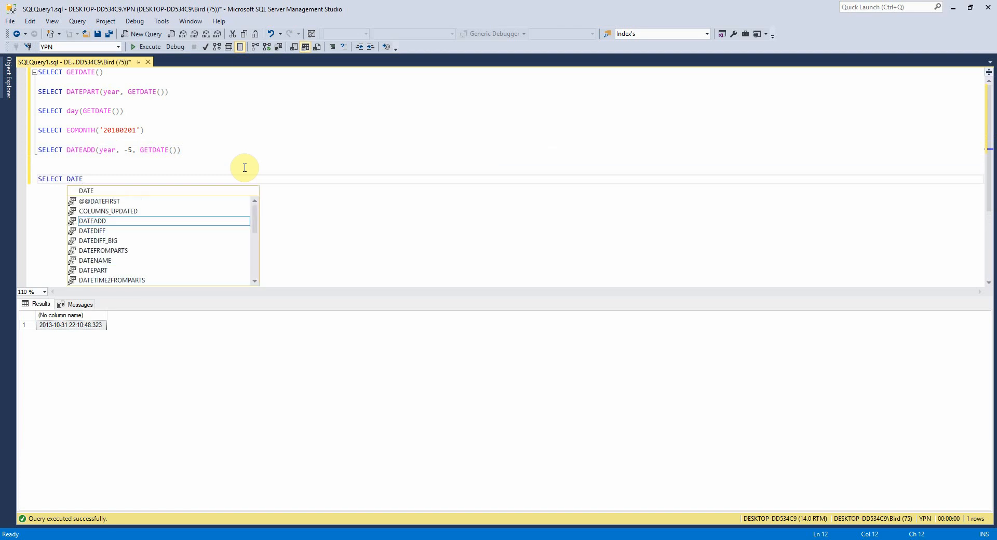
{"action": "type", "text": "DIFF("}
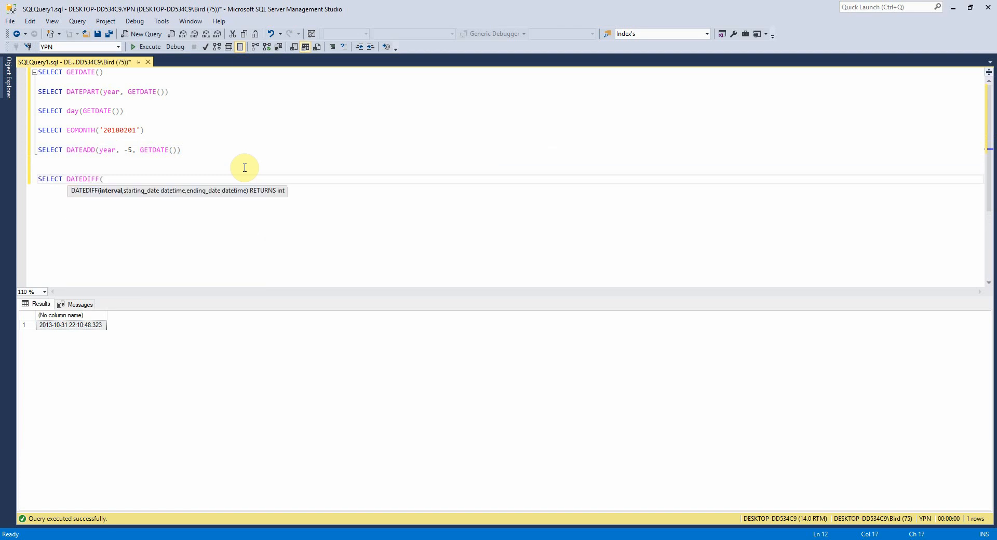
{"action": "type", "text": "day,"}
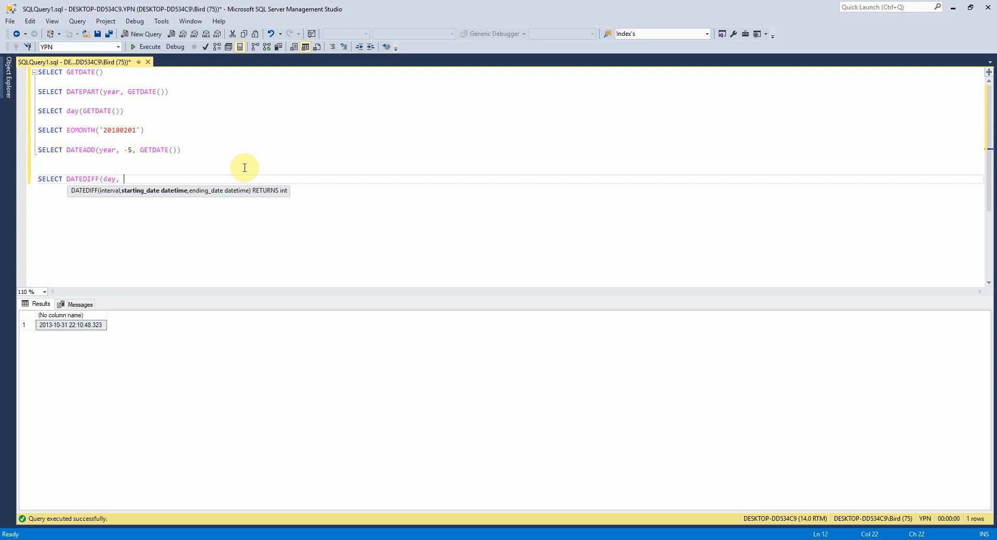
{"action": "mouse_move", "coordinate": [196, 129]}
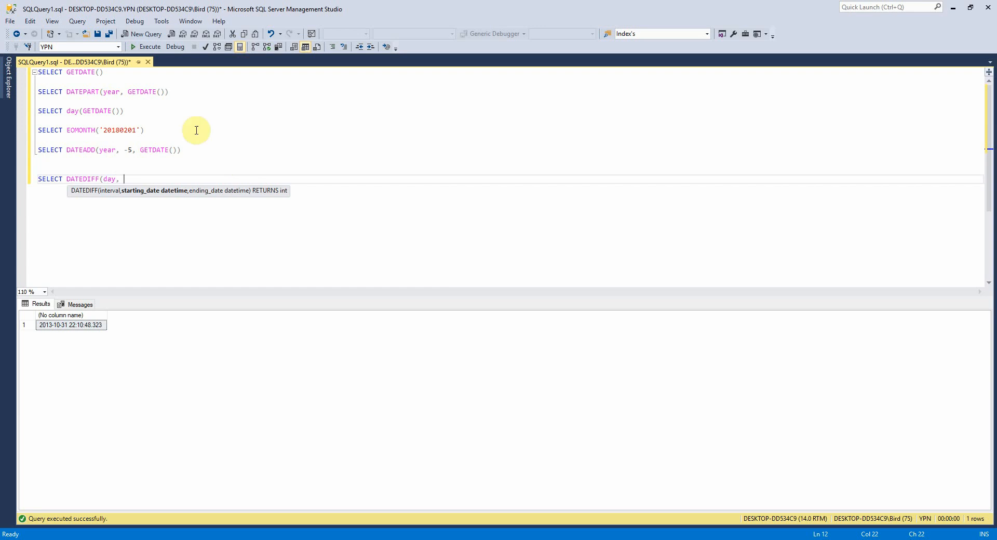
{"action": "double_click", "coordinate": [118, 130]}
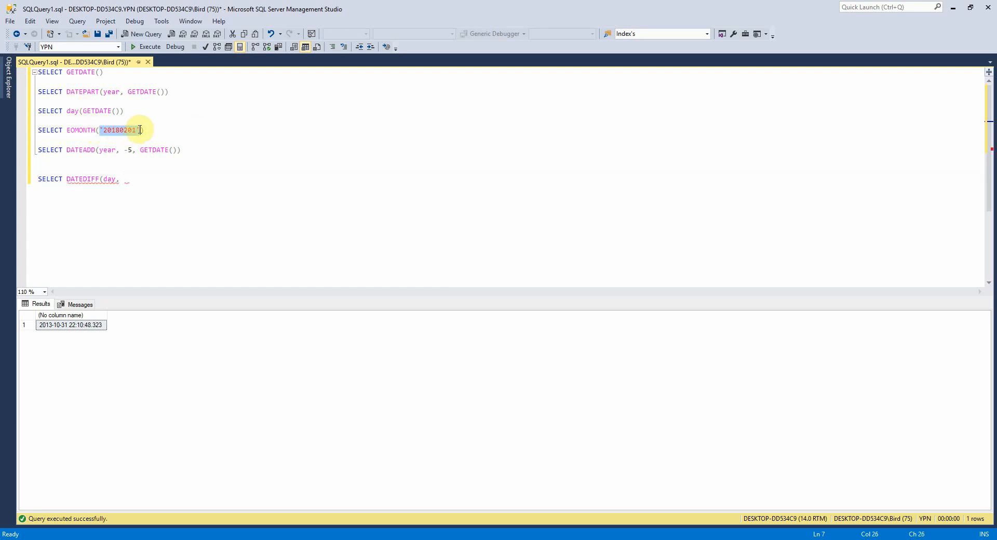
{"action": "type", "text": "'20180201', GETDATE())"}
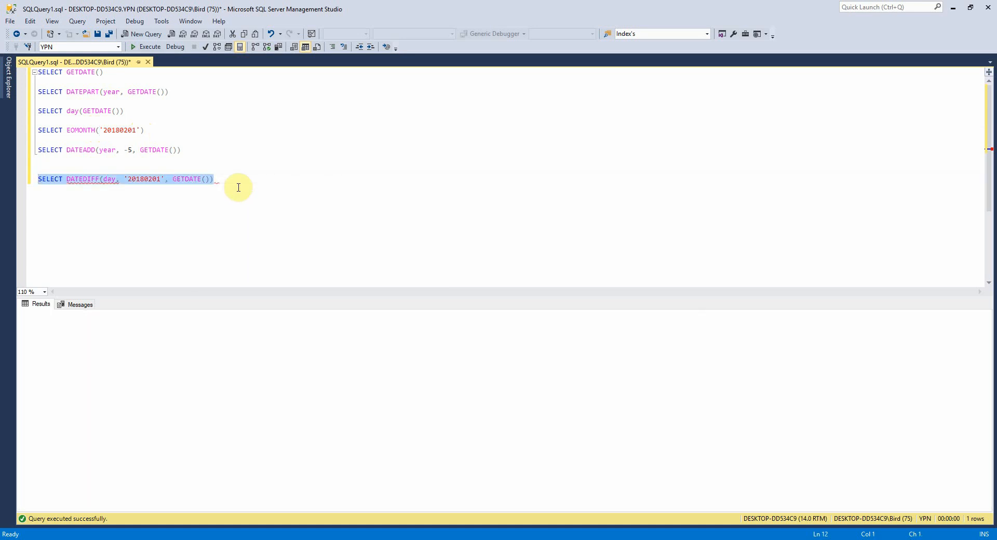
{"action": "left_click", "coordinate": [148, 30]}
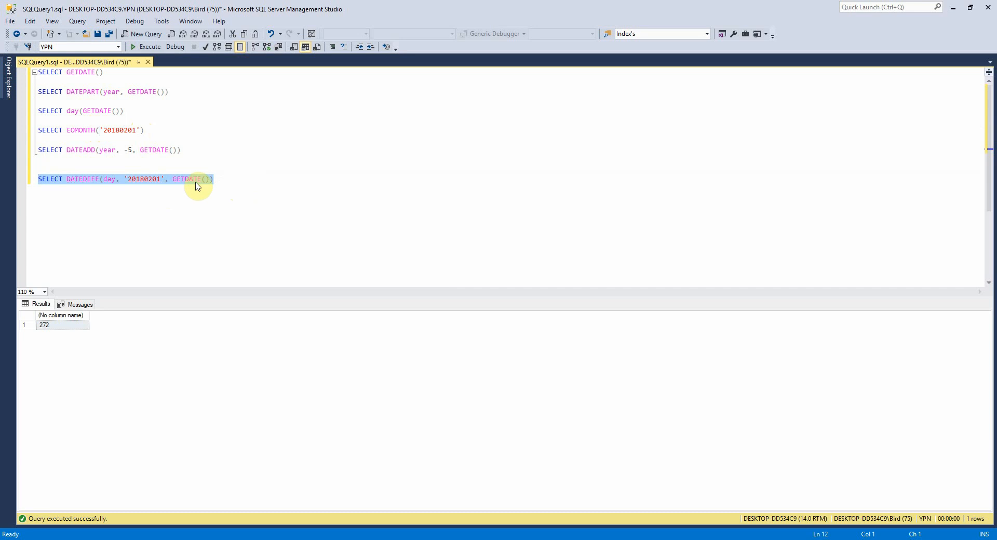
- Edit the DATEDIFF start date and change the interval away from day
{"action": "left_click", "coordinate": [150, 179]}
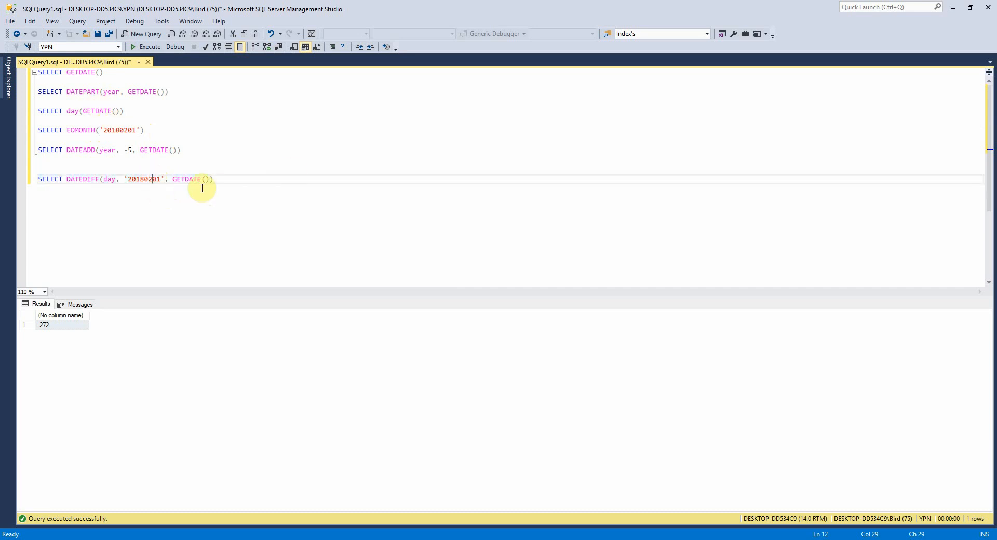
{"action": "mouse_move", "coordinate": [217, 183]}
{"action": "type", "text": "1"}
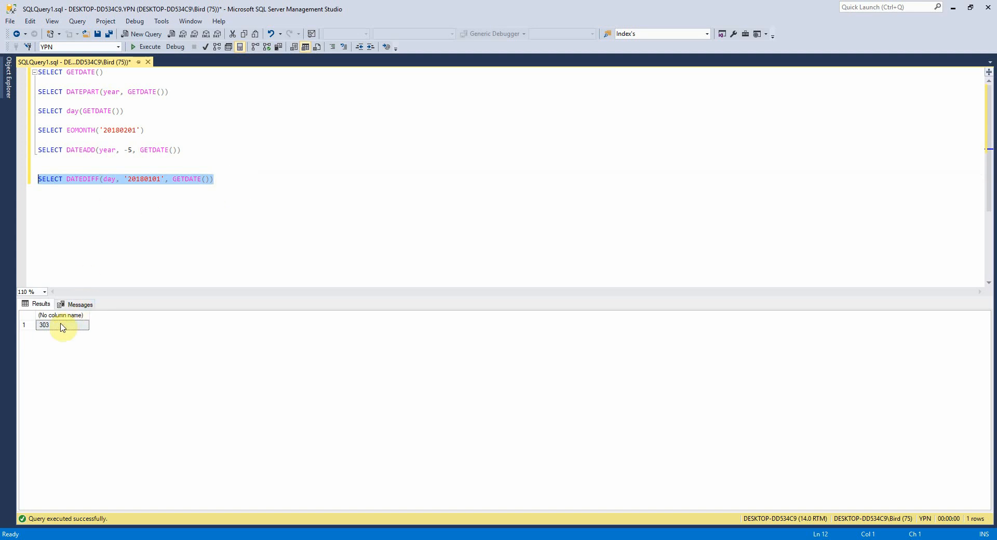
{"action": "left_click", "coordinate": [108, 178]}
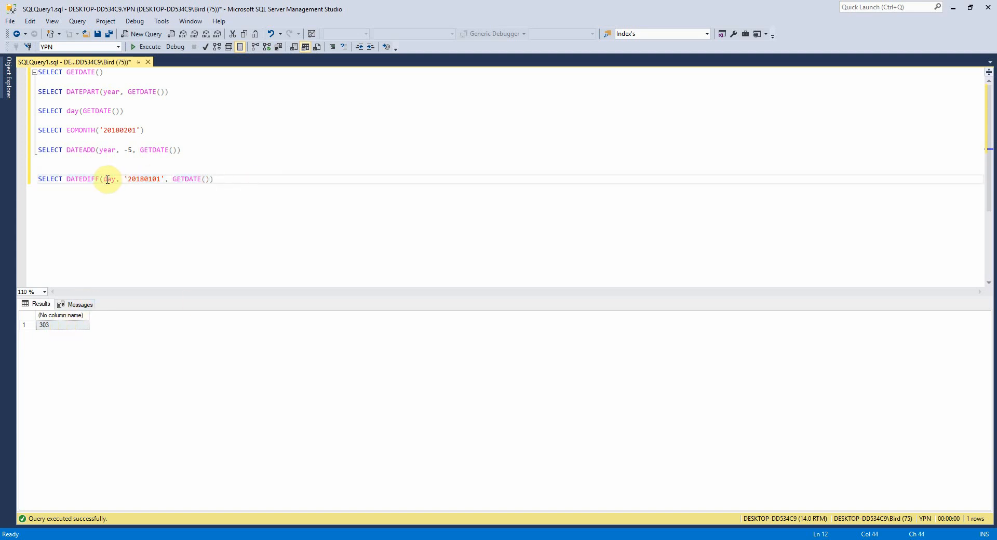
{"action": "type", "text": "mon"}
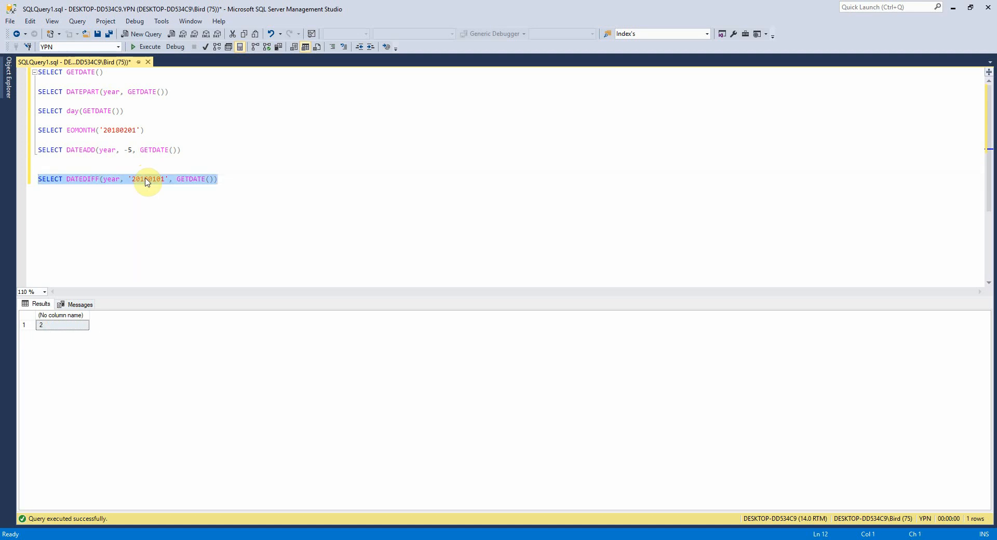
{"action": "left_click", "coordinate": [220, 179]}
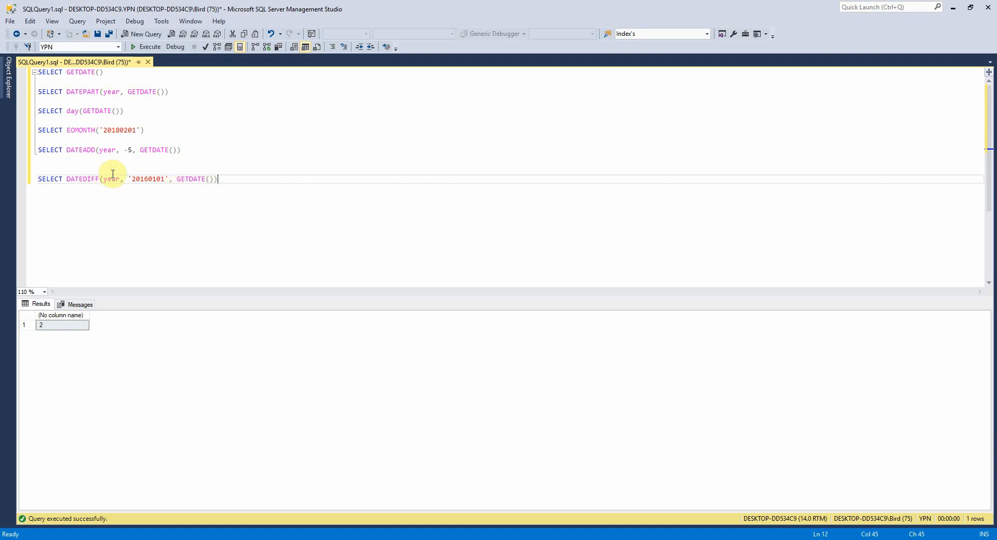
{"action": "mouse_move", "coordinate": [157, 180]}
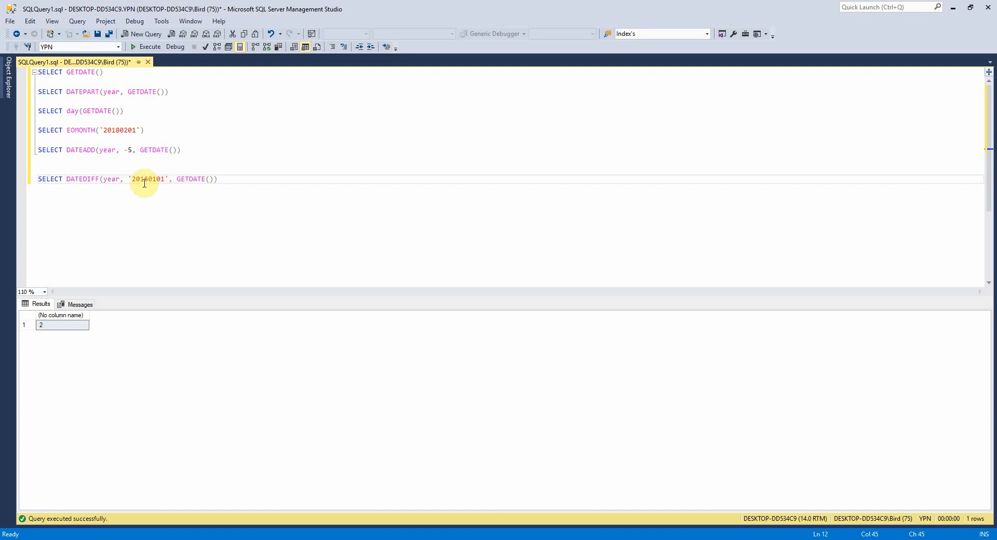
{"action": "mouse_move", "coordinate": [192, 182]}
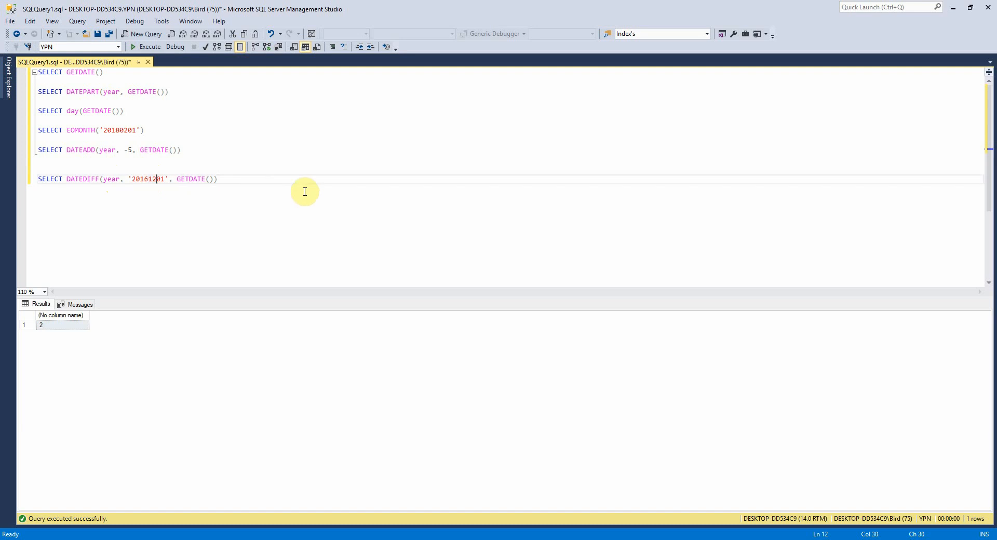
- Set the DATEDIFF start date to '20161201', switch to days, divide by 365, and run
{"action": "left_click", "coordinate": [149, 178]}
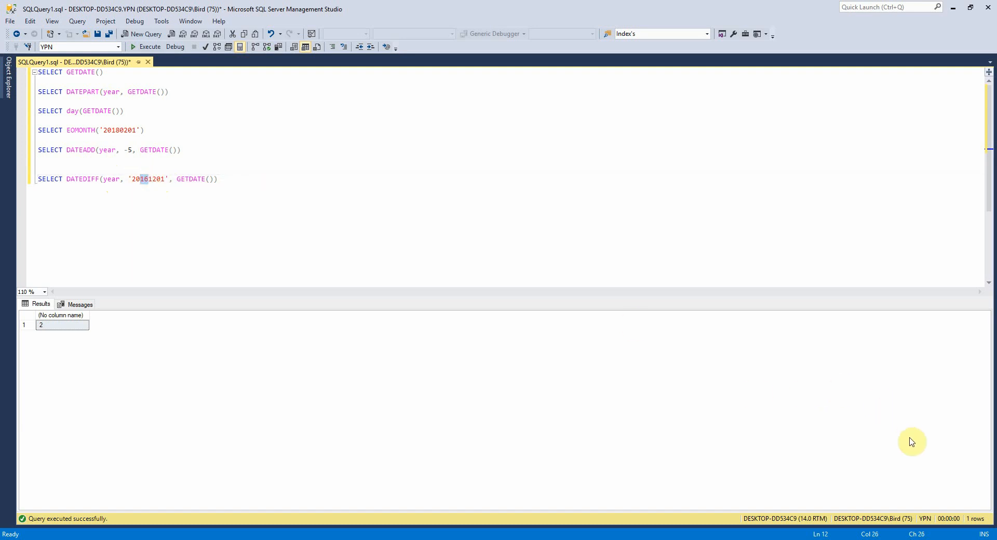
{"action": "mouse_move", "coordinate": [891, 482]}
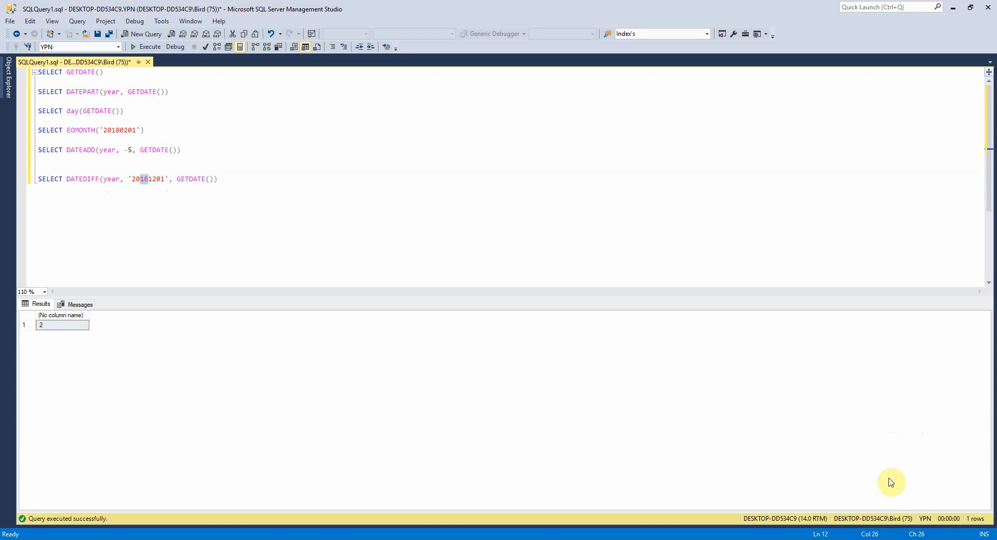
{"action": "mouse_move", "coordinate": [408, 161]}
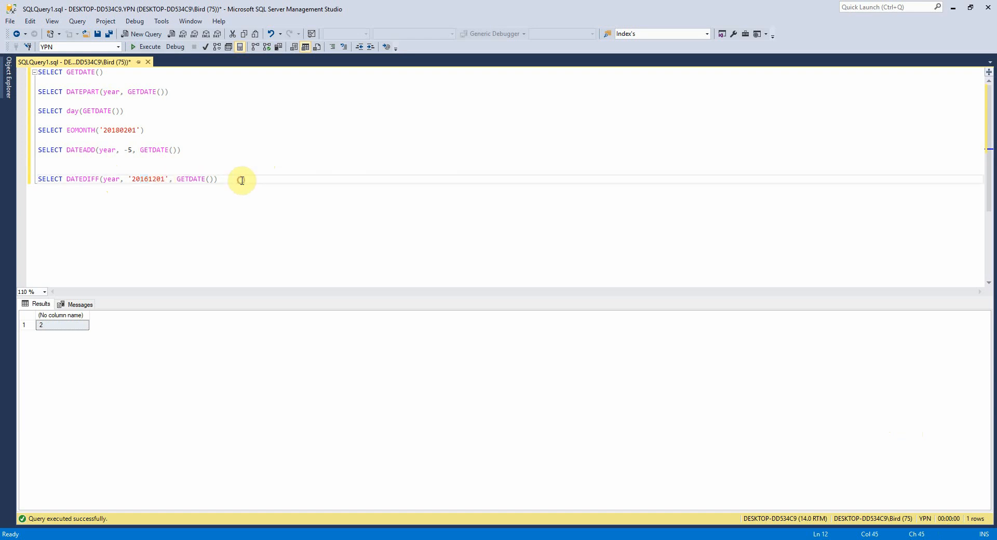
{"action": "left_click", "coordinate": [108, 179]}
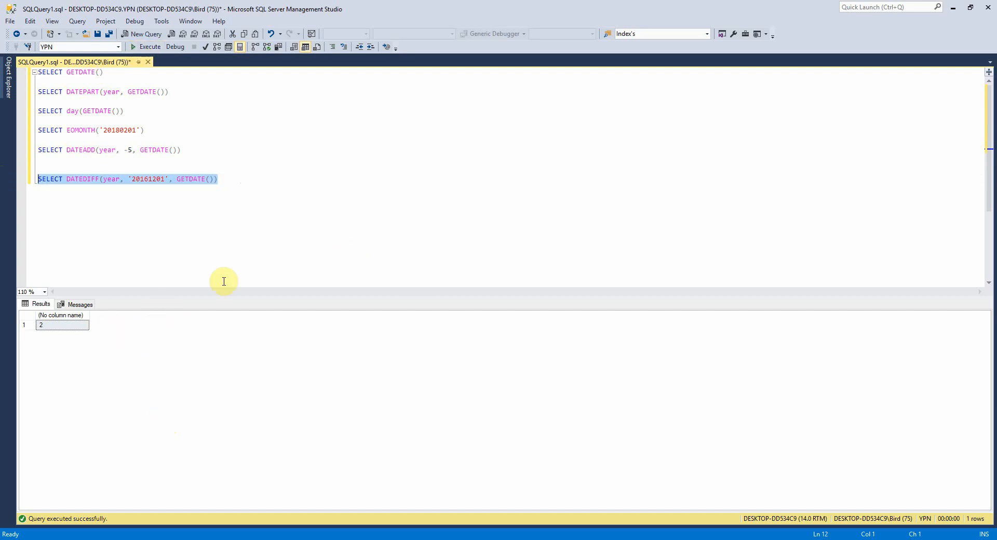
{"action": "mouse_move", "coordinate": [130, 184]}
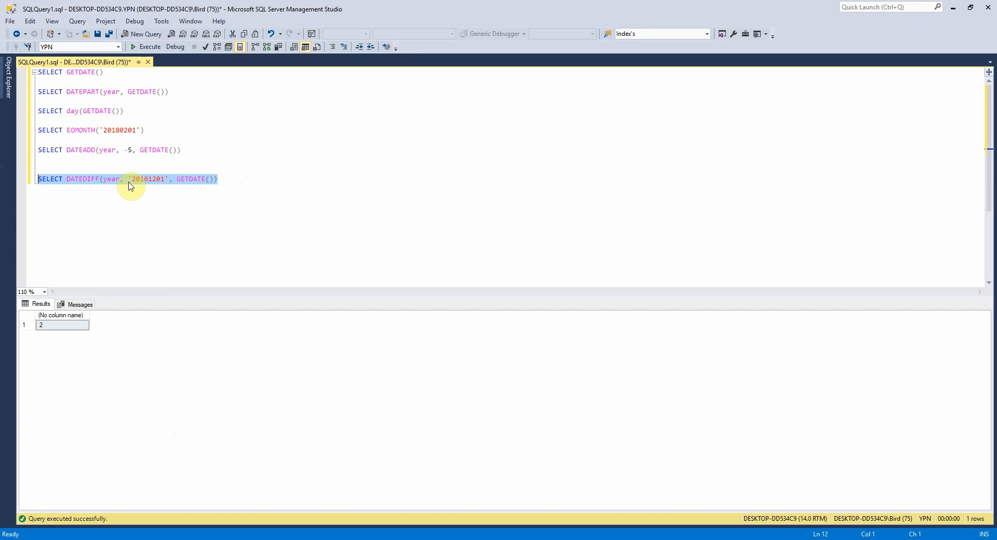
{"action": "mouse_move", "coordinate": [166, 314]}
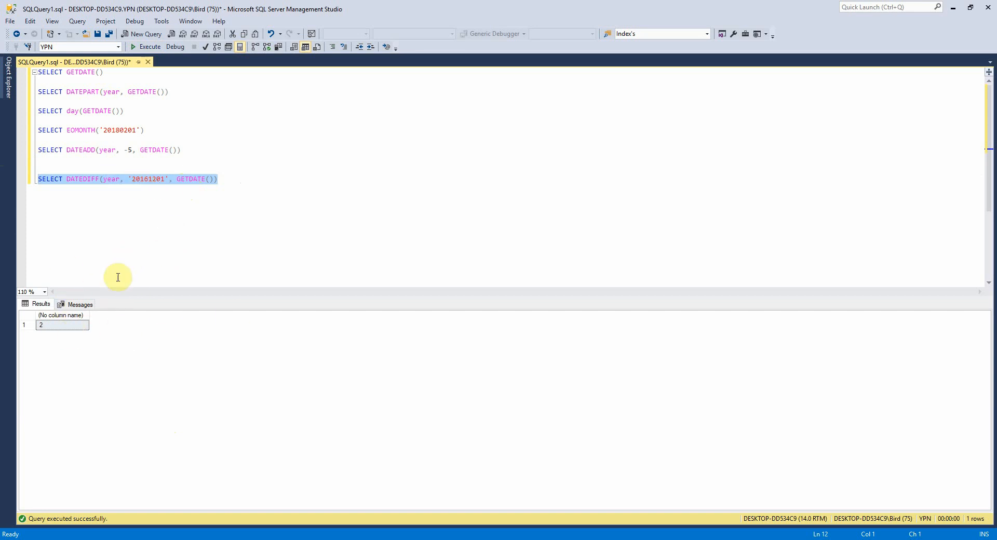
{"action": "left_click", "coordinate": [214, 178]}
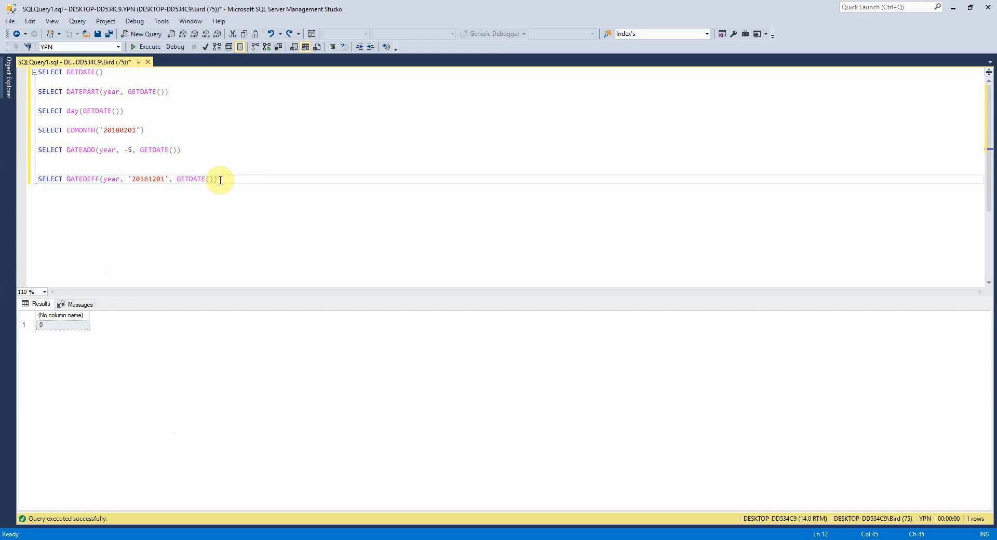
{"action": "type", "text": "da"}
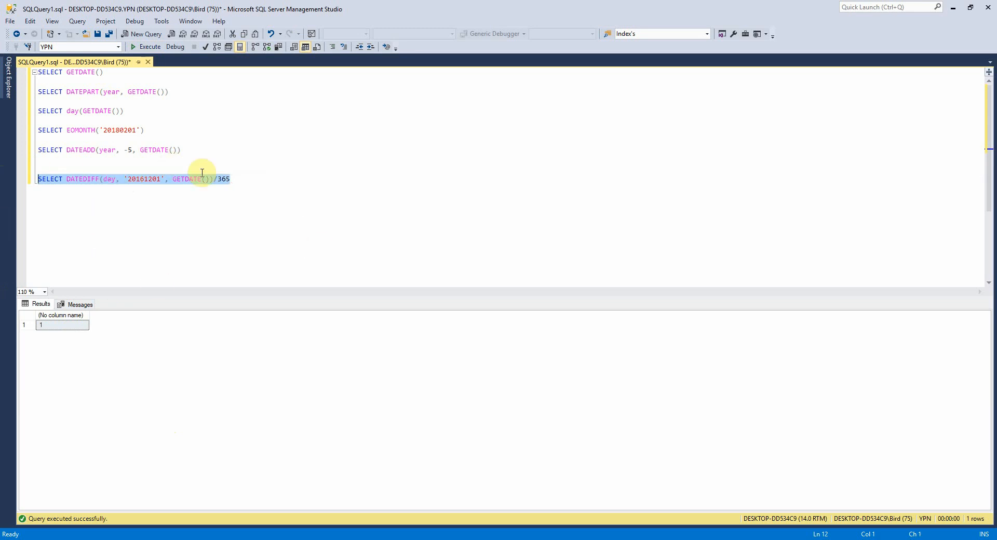
{"action": "left_click", "coordinate": [202, 178]}
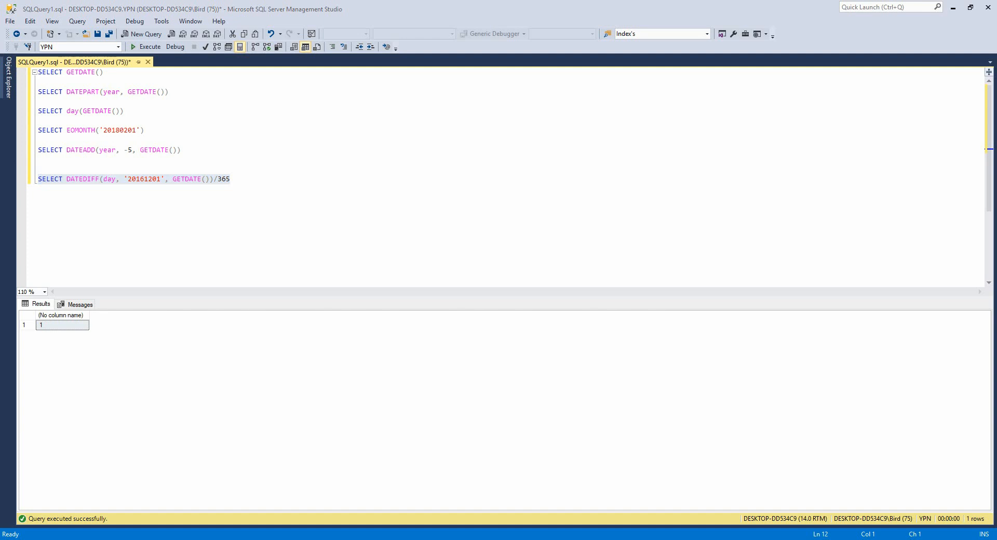
{"action": "mouse_move", "coordinate": [111, 331]}
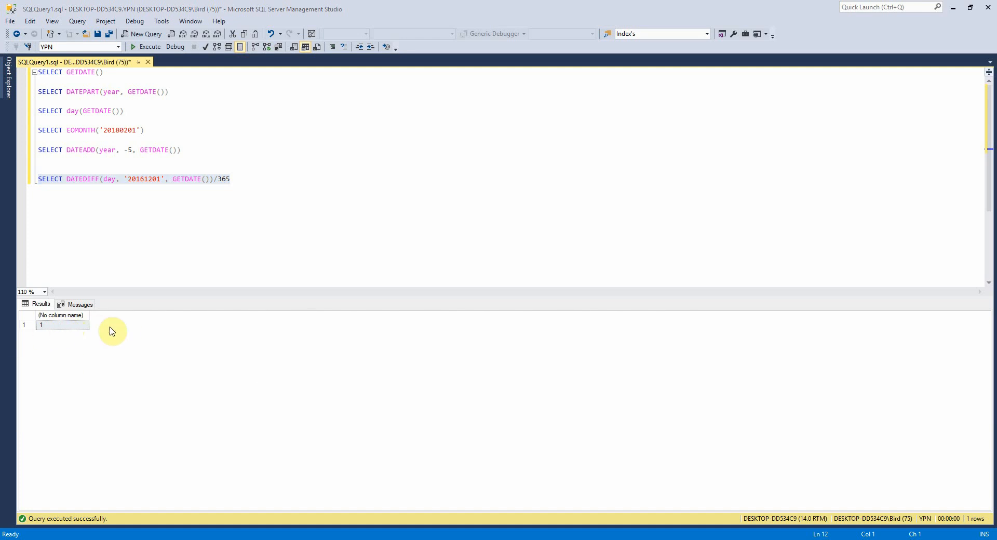
{"action": "left_click", "coordinate": [181, 149]}
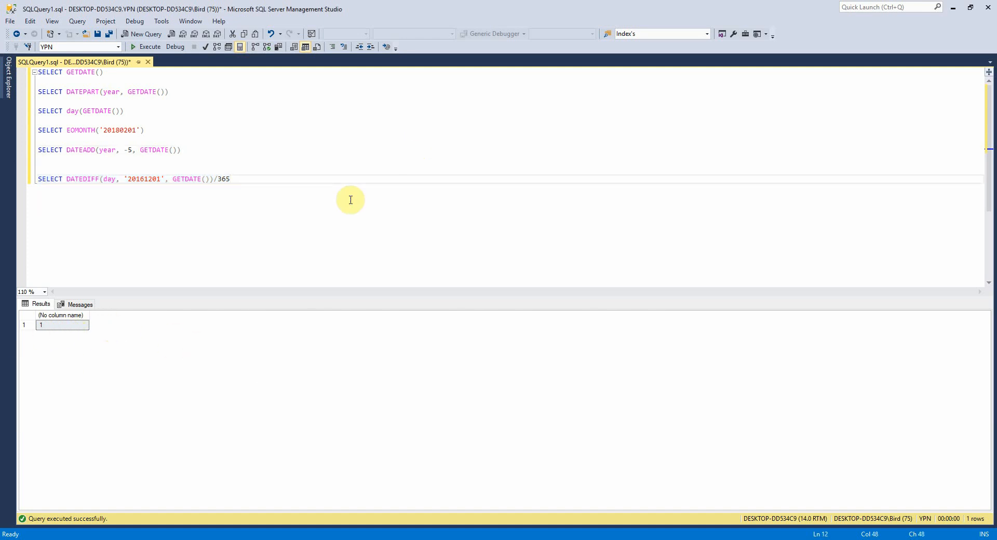
{"action": "mouse_move", "coordinate": [467, 200]}
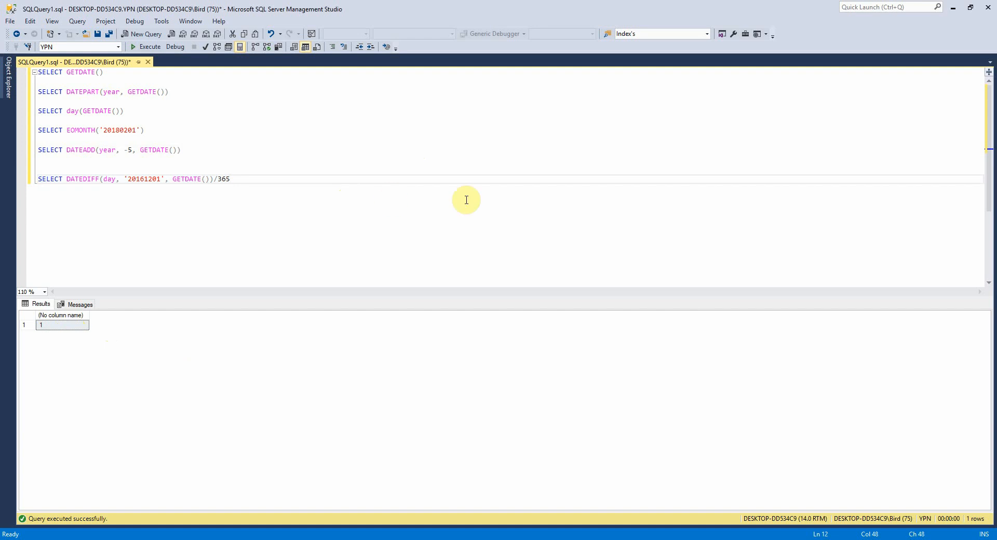